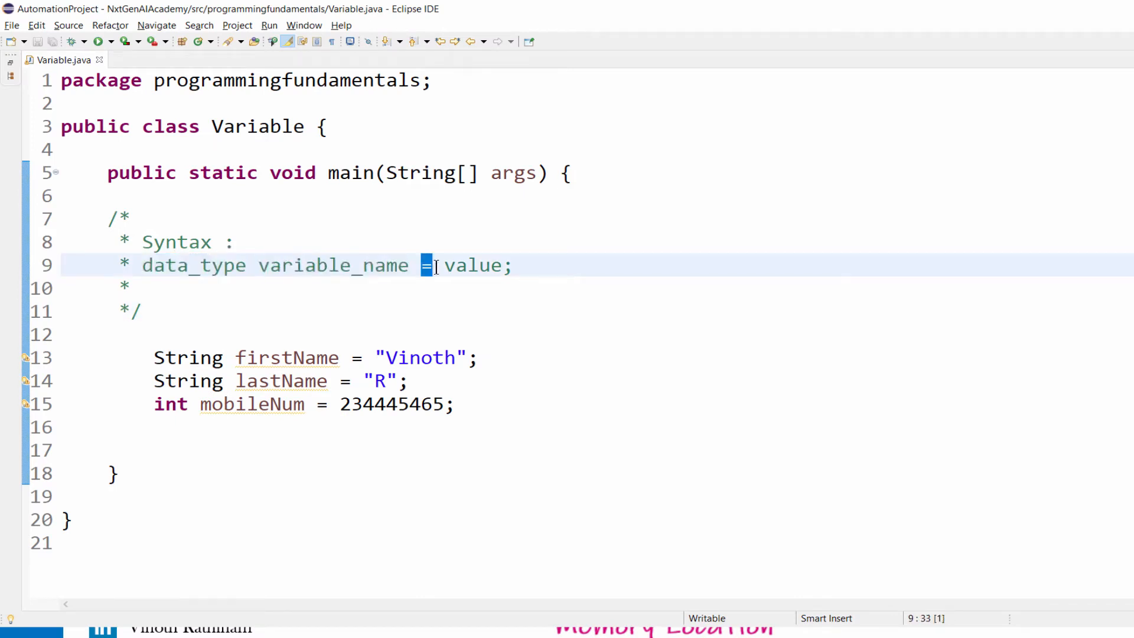
Review the Register For Demo form on nxtgenaiacademy.com/demo-site and highlight its heading
click(446, 264)
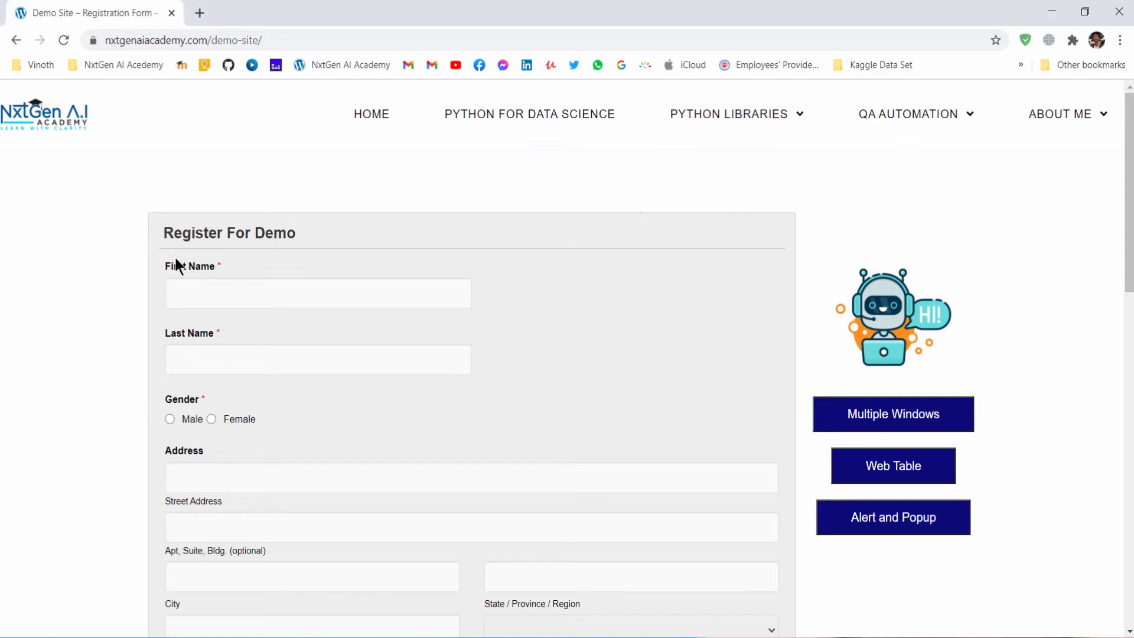
scroll(down, 3)
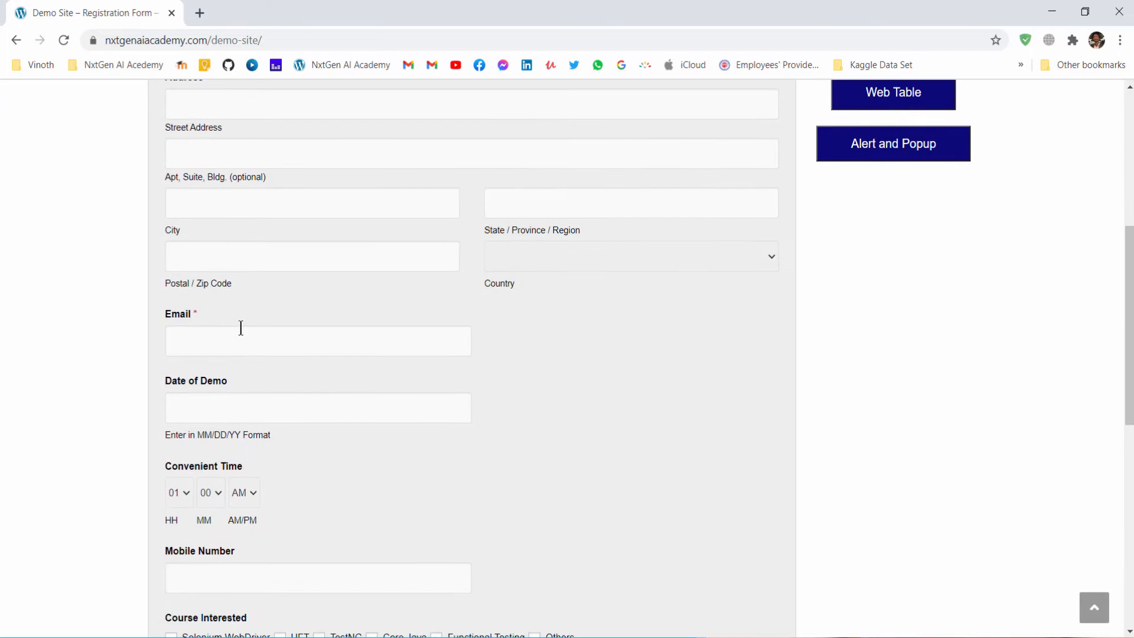
scroll(down, 3)
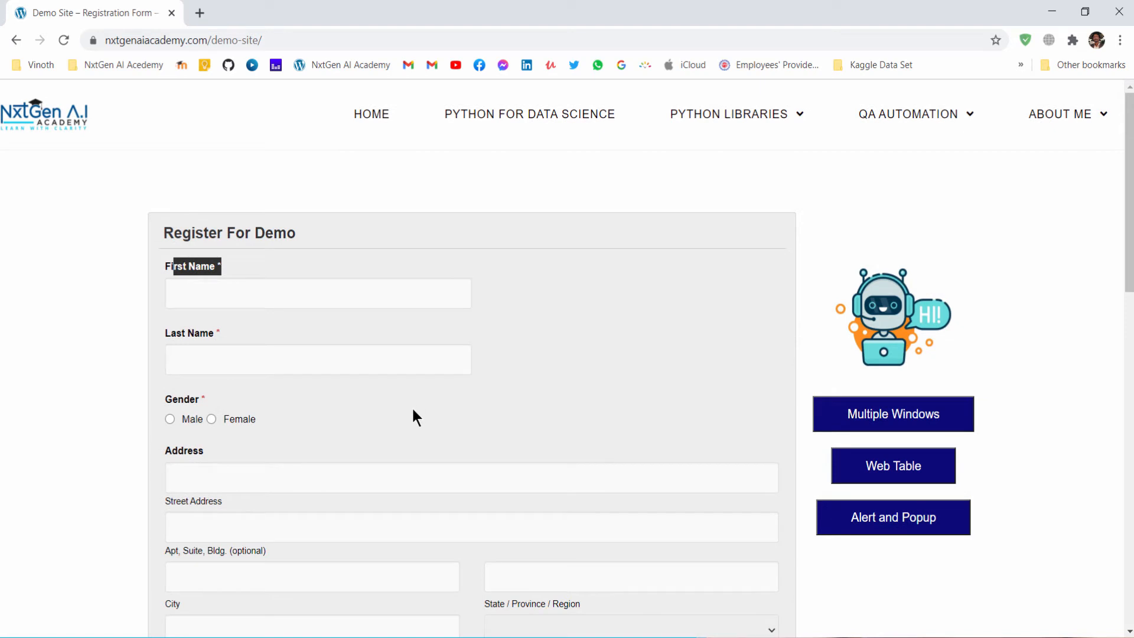
double_click(229, 233)
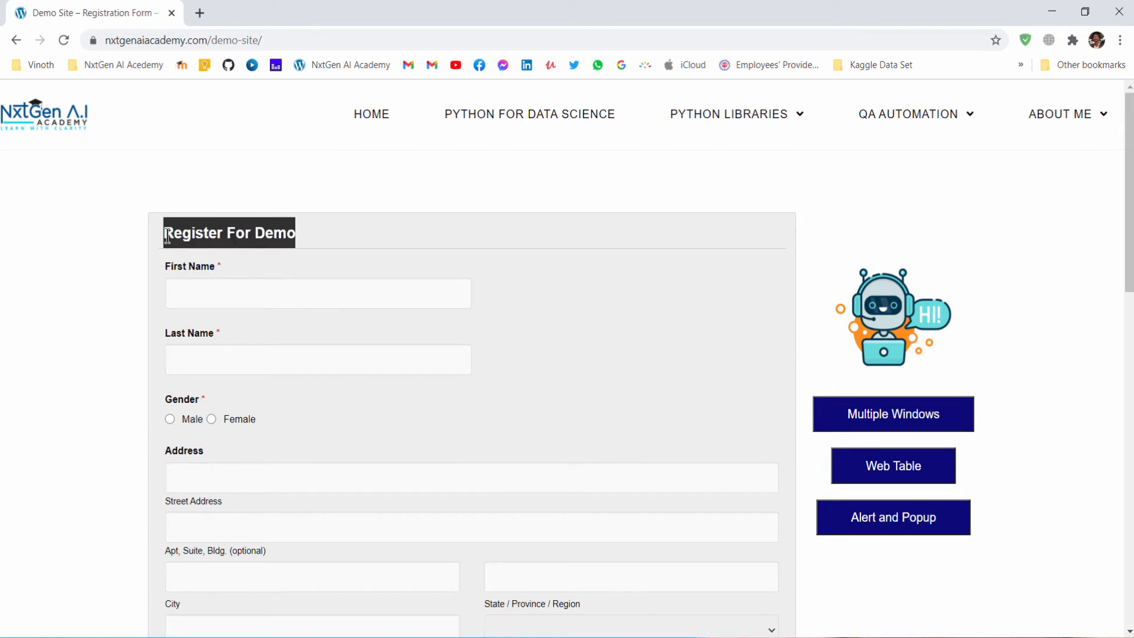
mouse_move(327, 245)
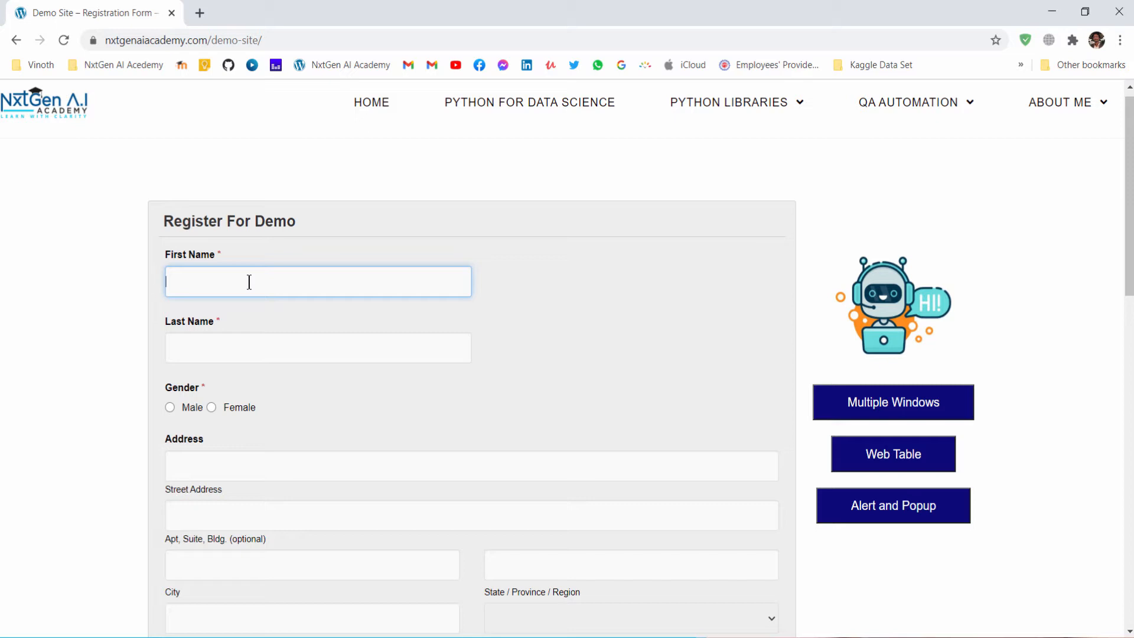
mouse_move(269, 273)
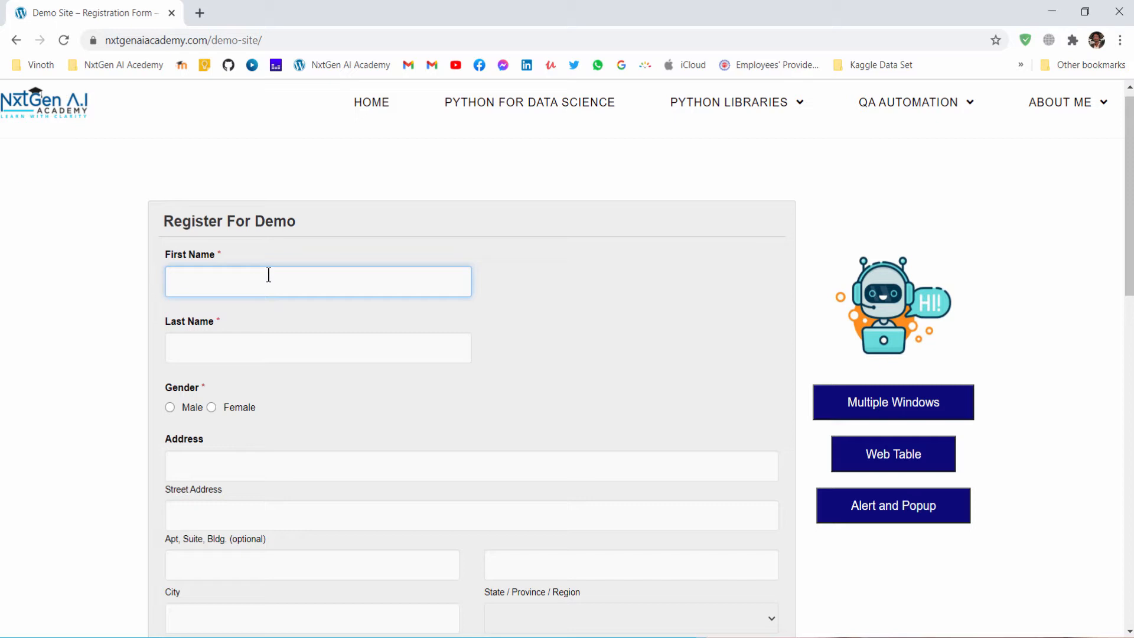
Enter the first and last name in the demo form and highlight the First Name value
text(Vinoth)
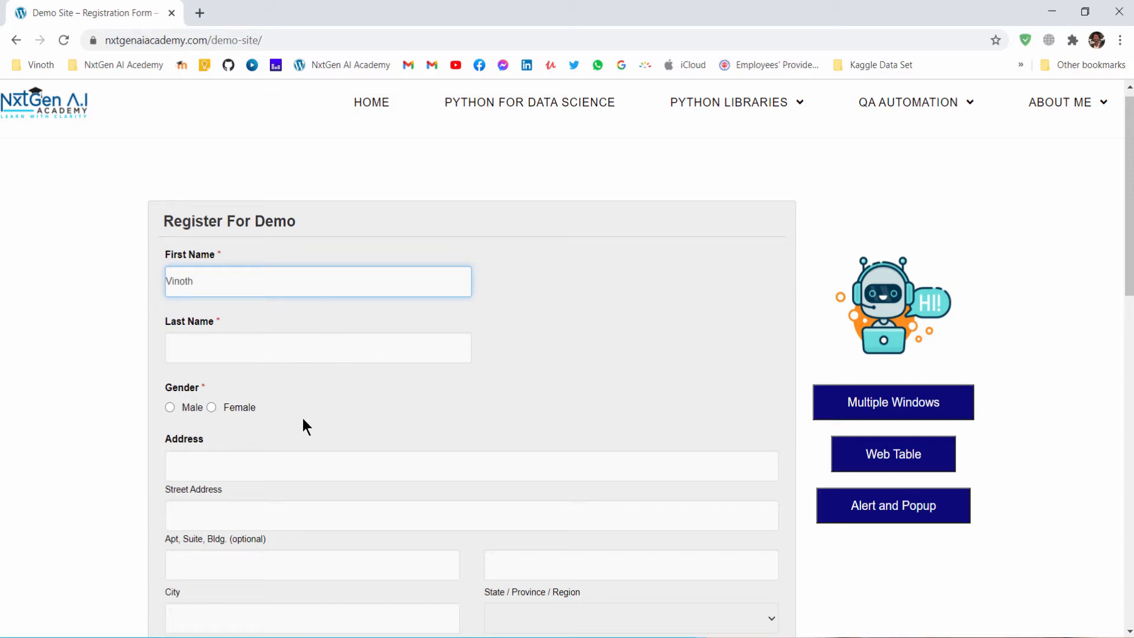
text(R)
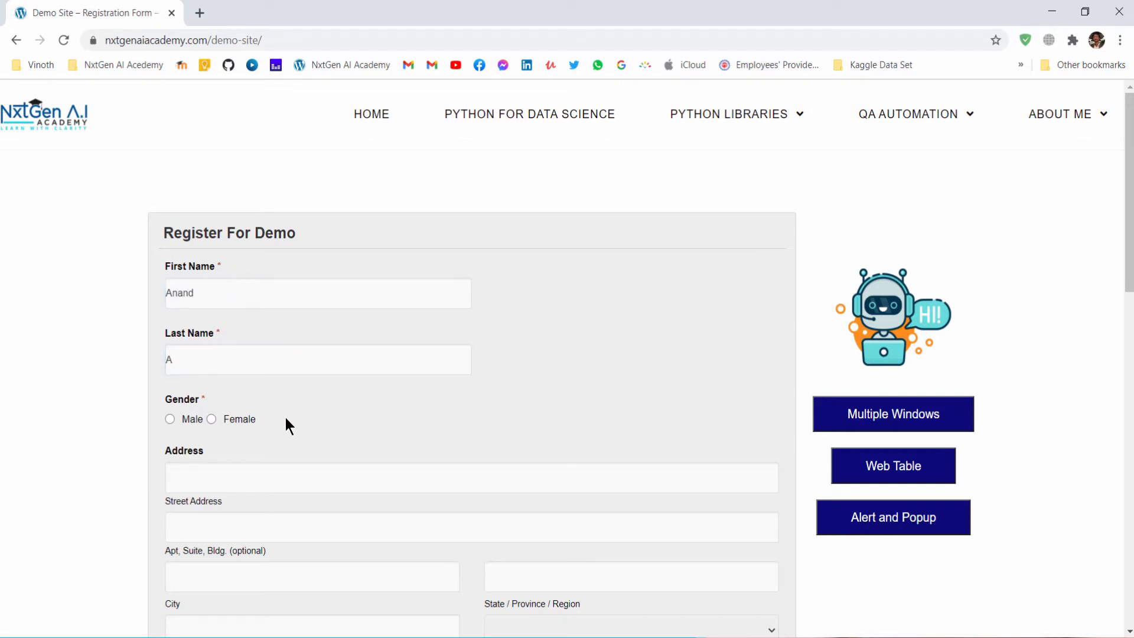
scroll(down, 3)
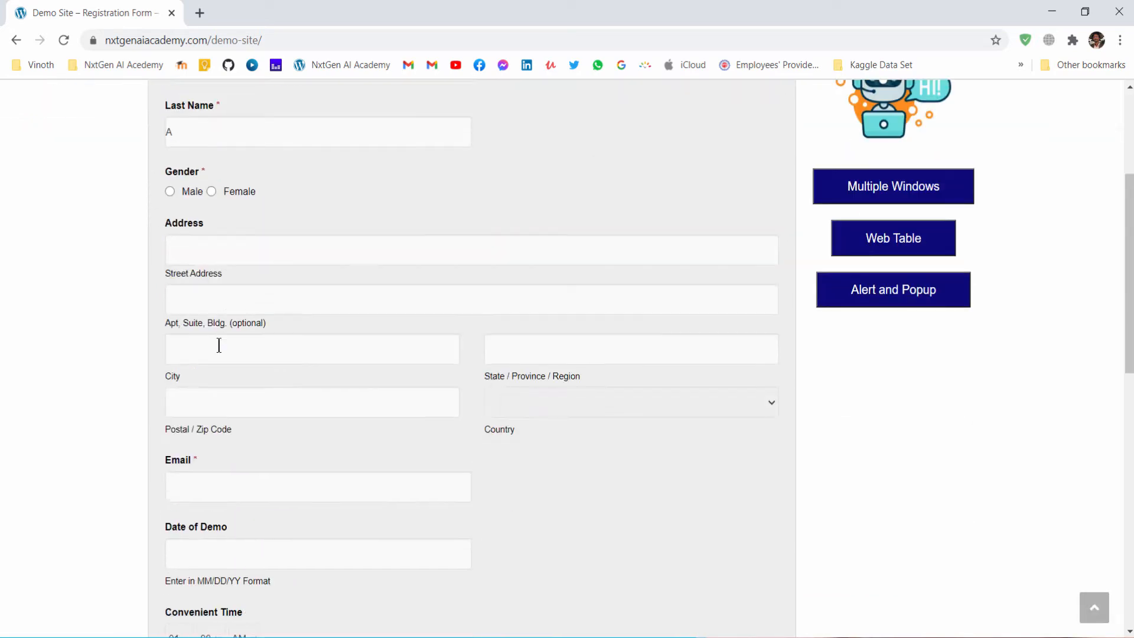
scroll(up, 3)
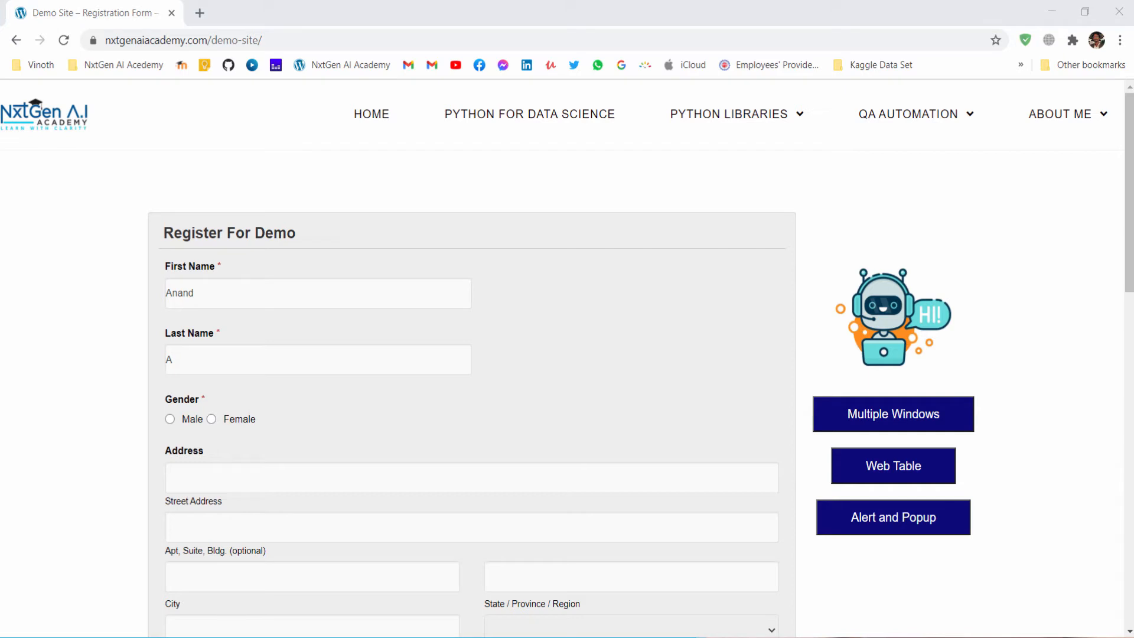
double_click(180, 293)
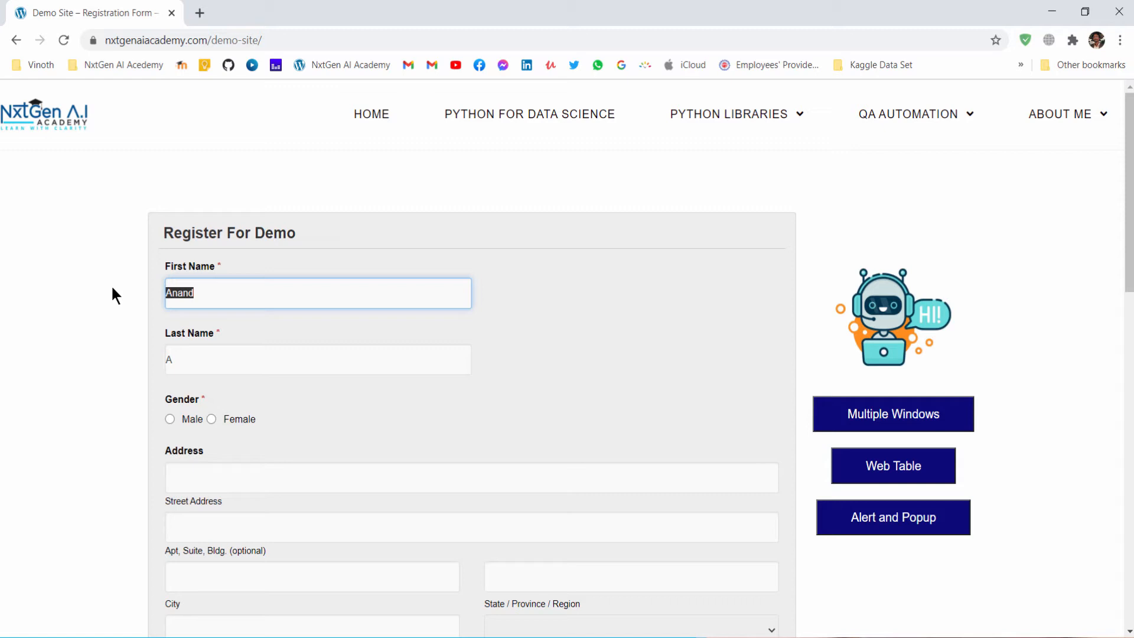
mouse_move(541, 335)
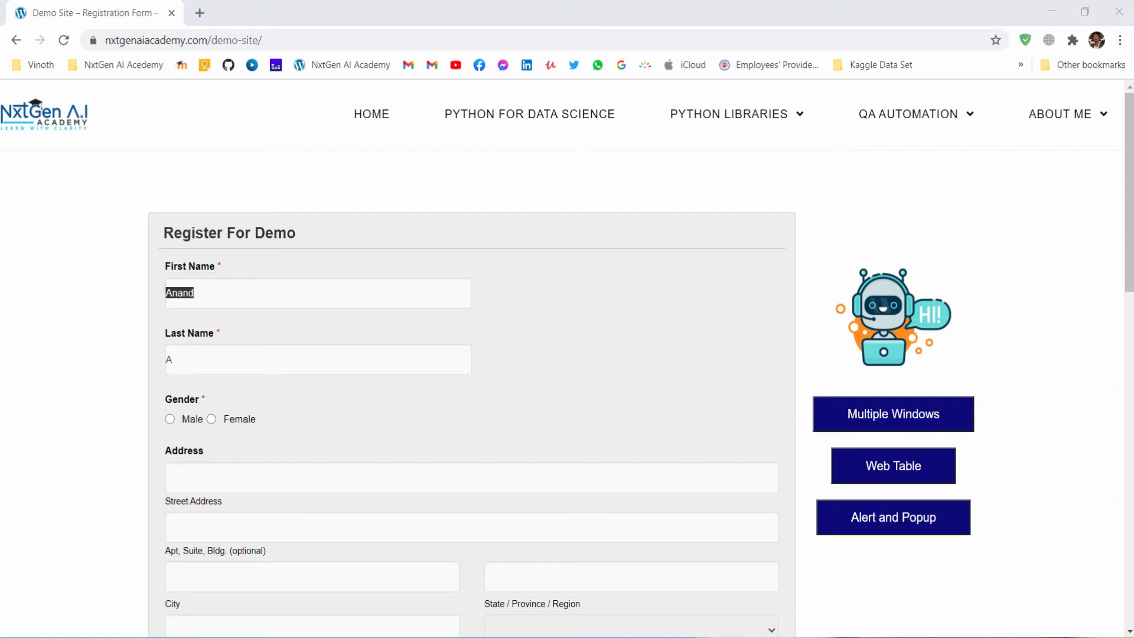
mouse_move(887, 340)
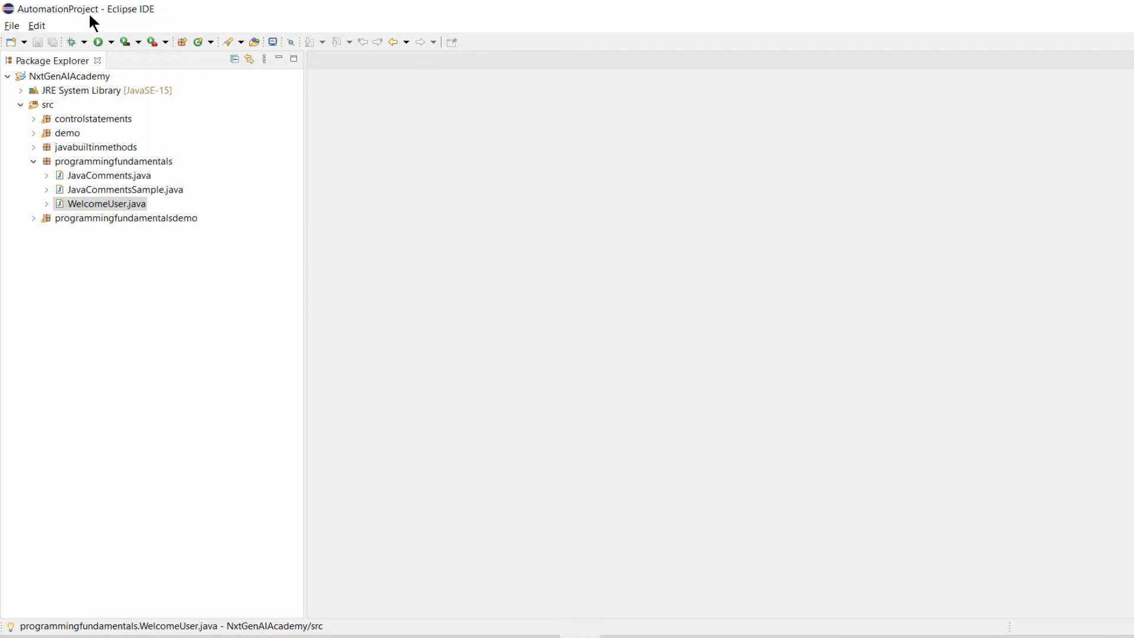
Start a New > Class from the programmingfundamentals package in the NxtGenAIAcademy project
click(64, 77)
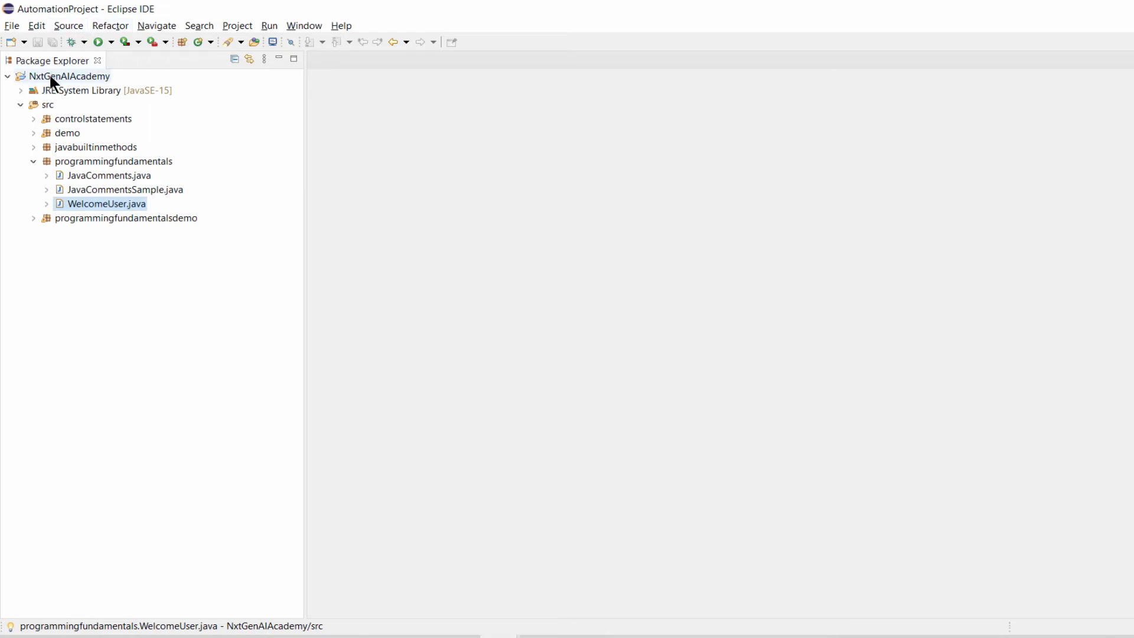
mouse_move(45, 82)
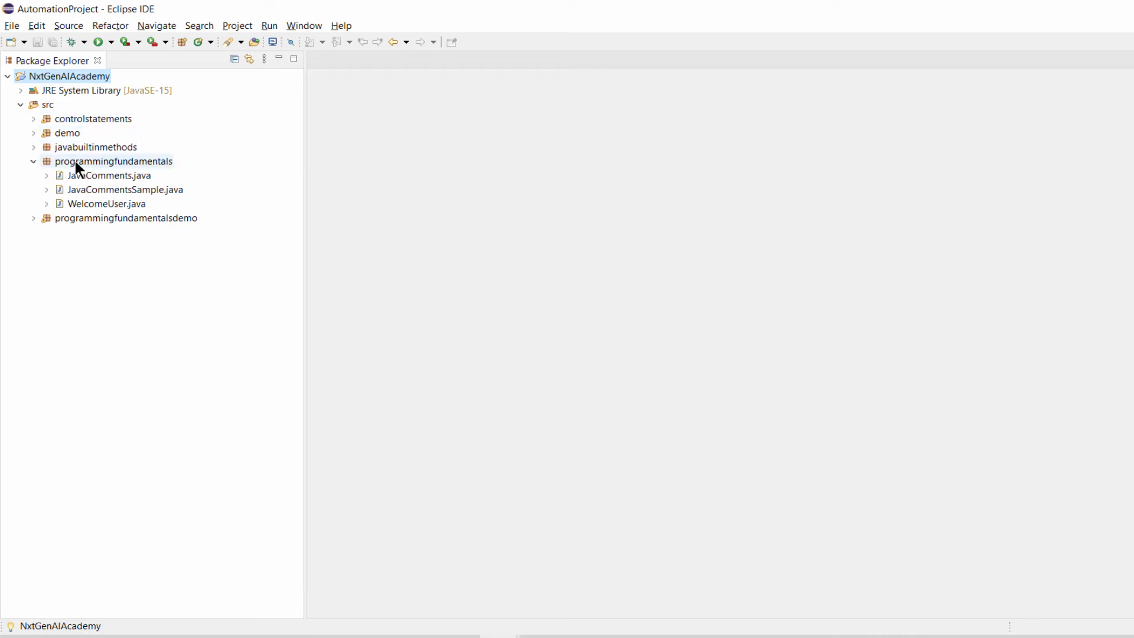
click(106, 160)
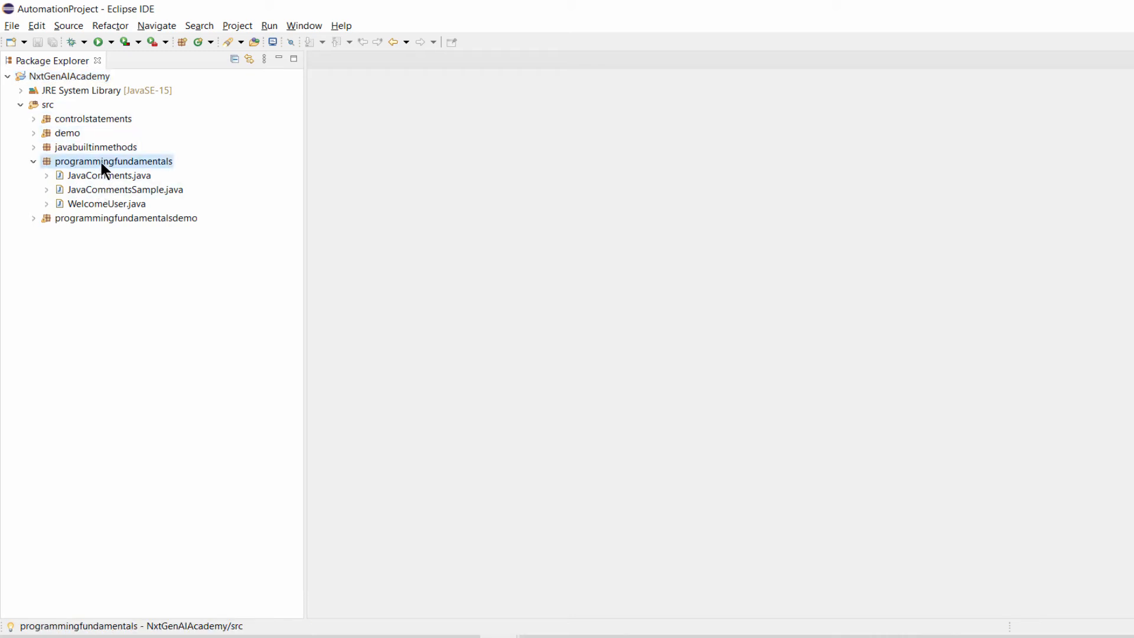
right_click(109, 161)
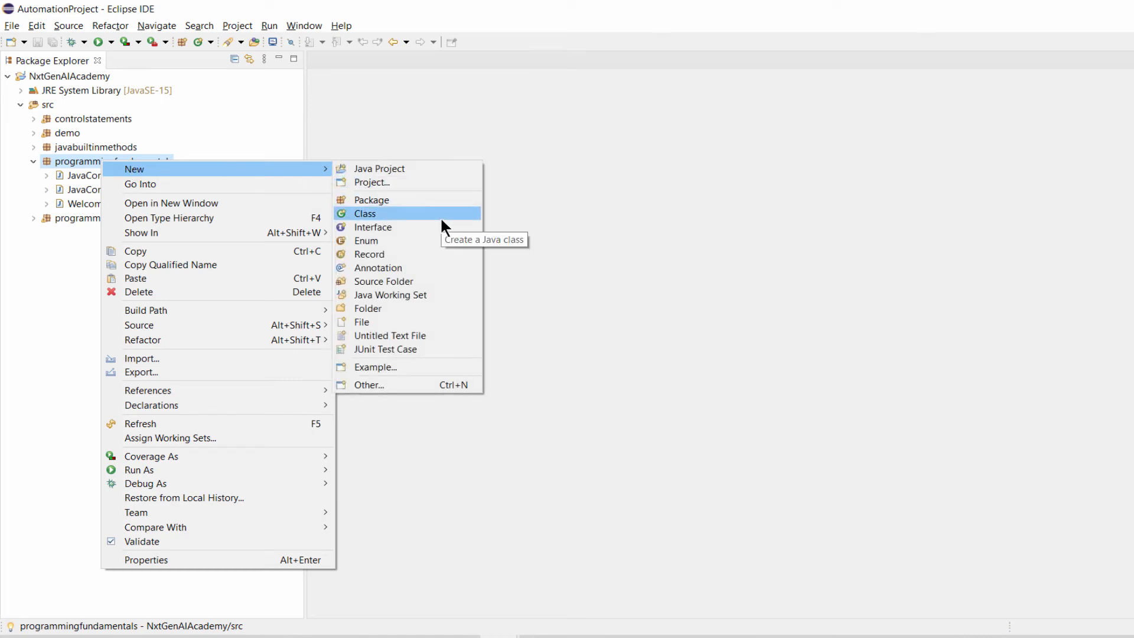
click(363, 212)
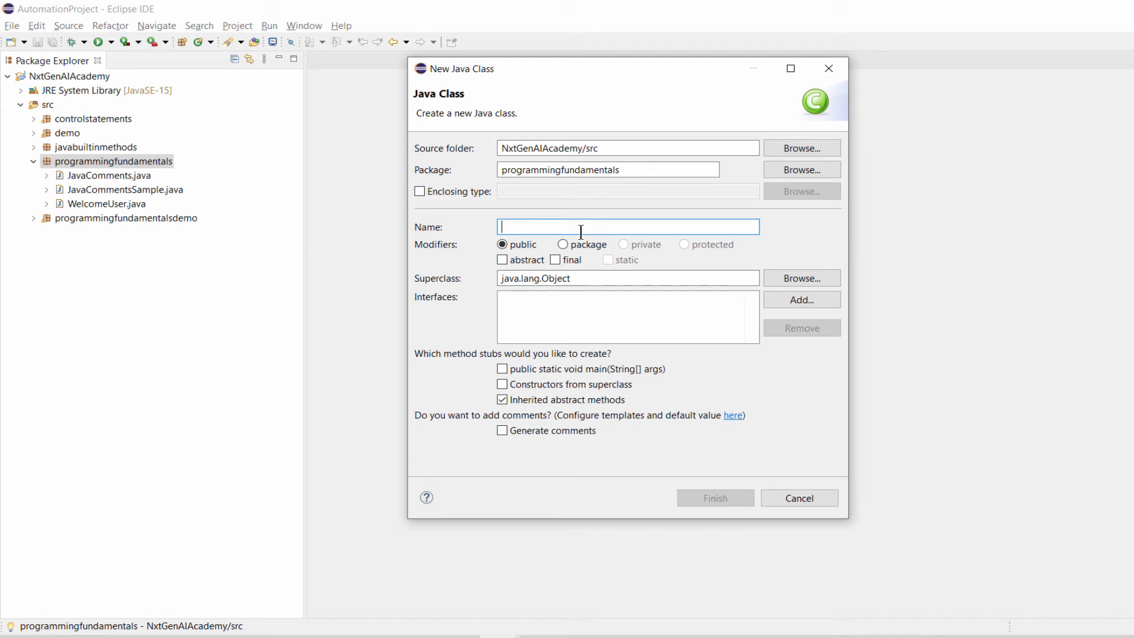
Name the class Variable, include a public static void main stub, and finish the wizard
text(a)
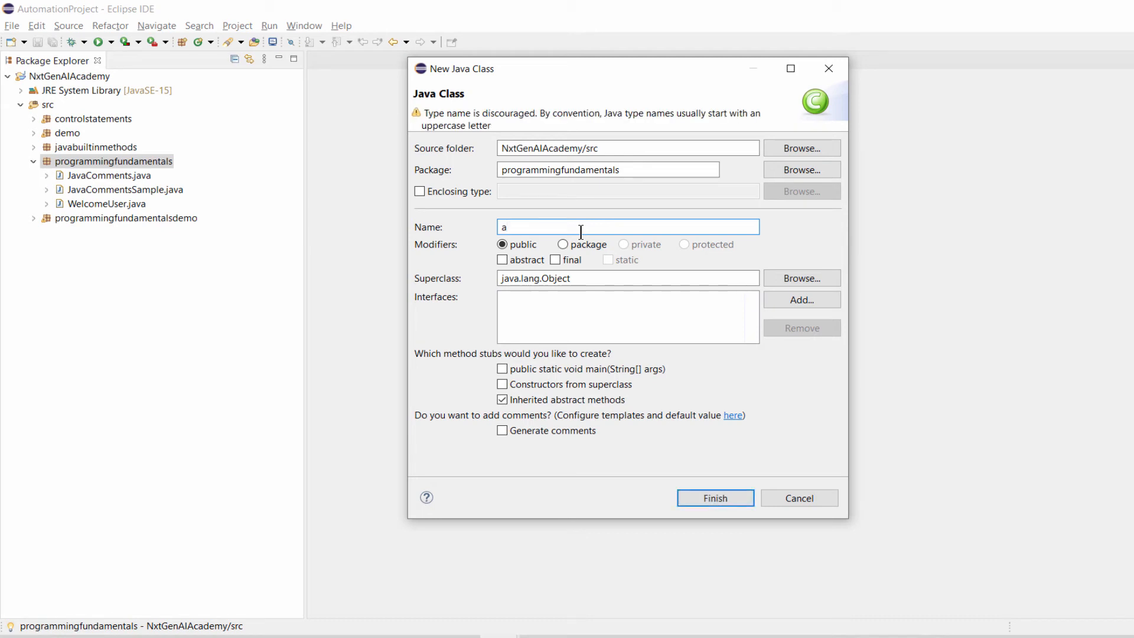
mouse_move(447, 126)
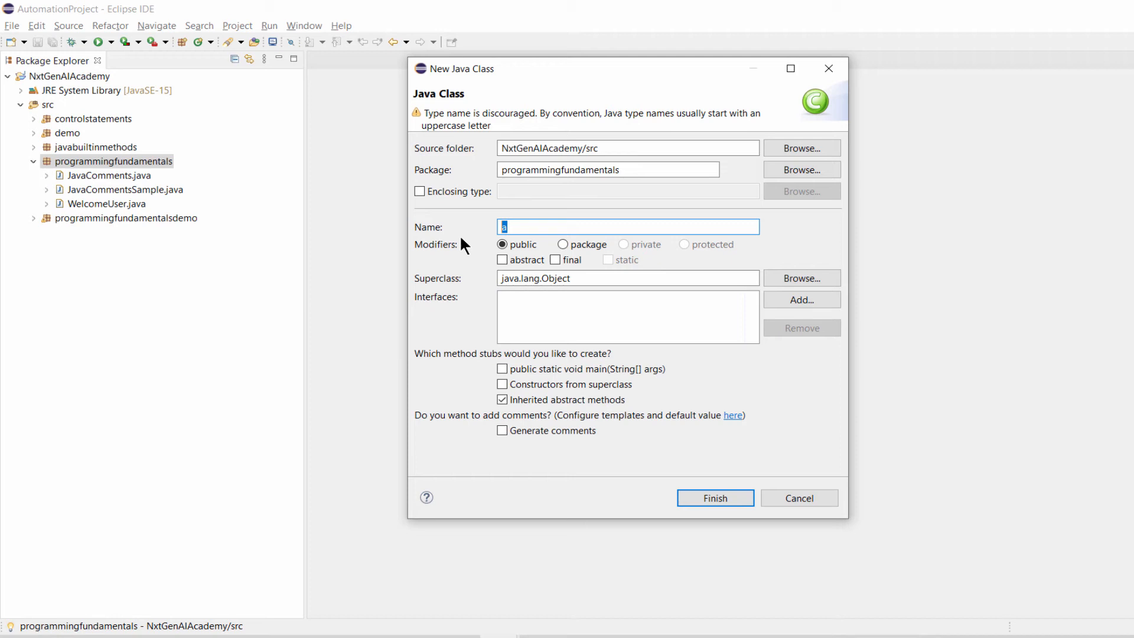
text(Vari)
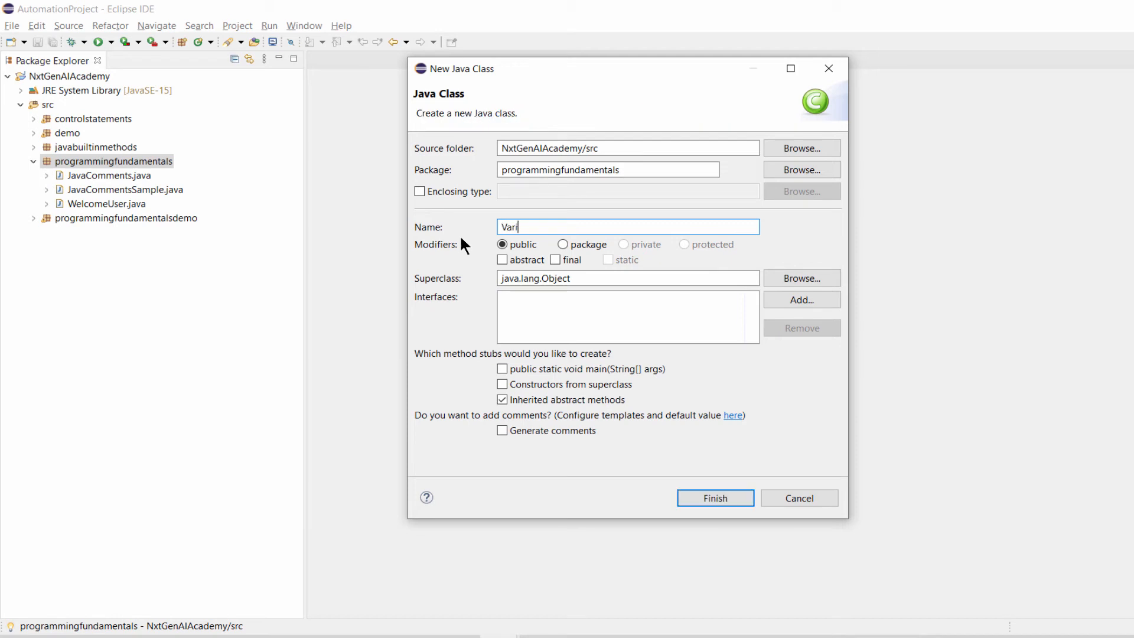
text(able)
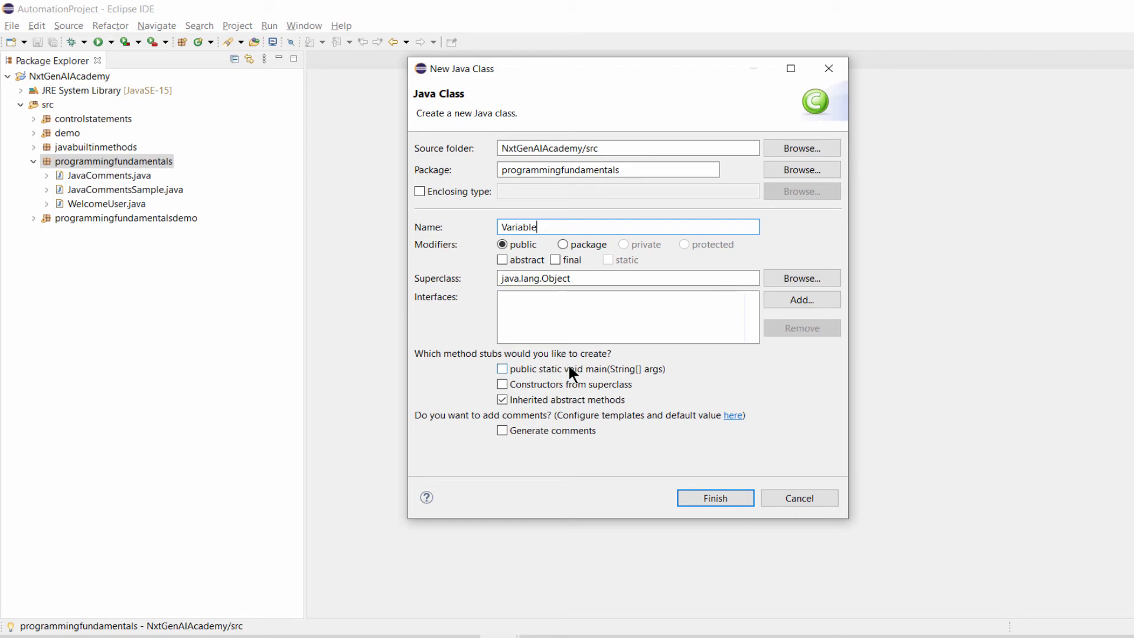
click(501, 369)
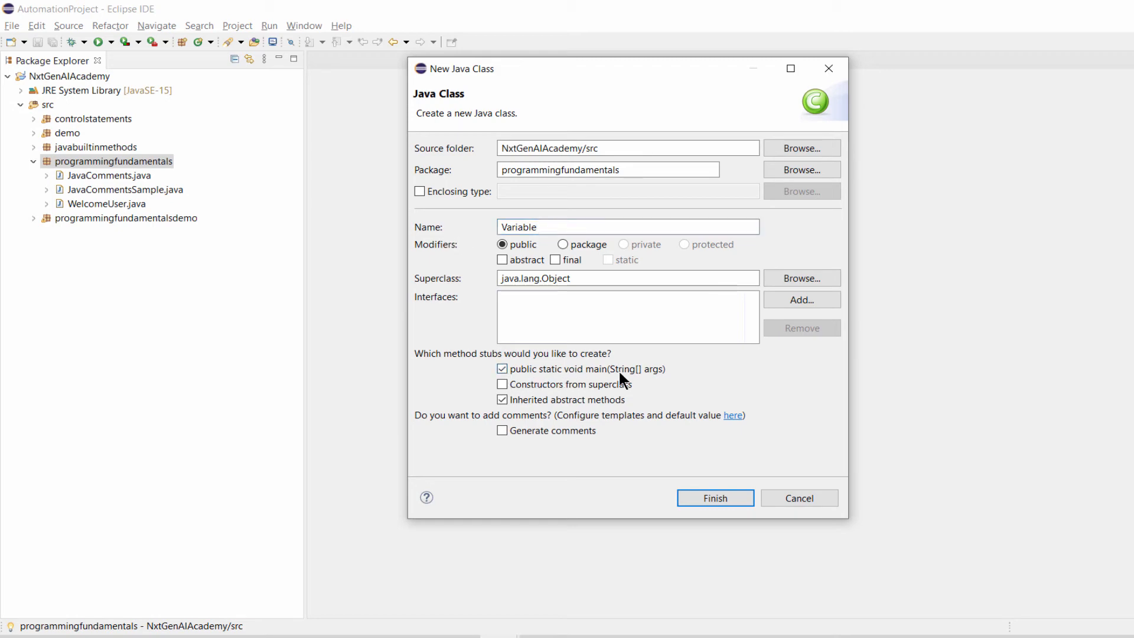
click(714, 497)
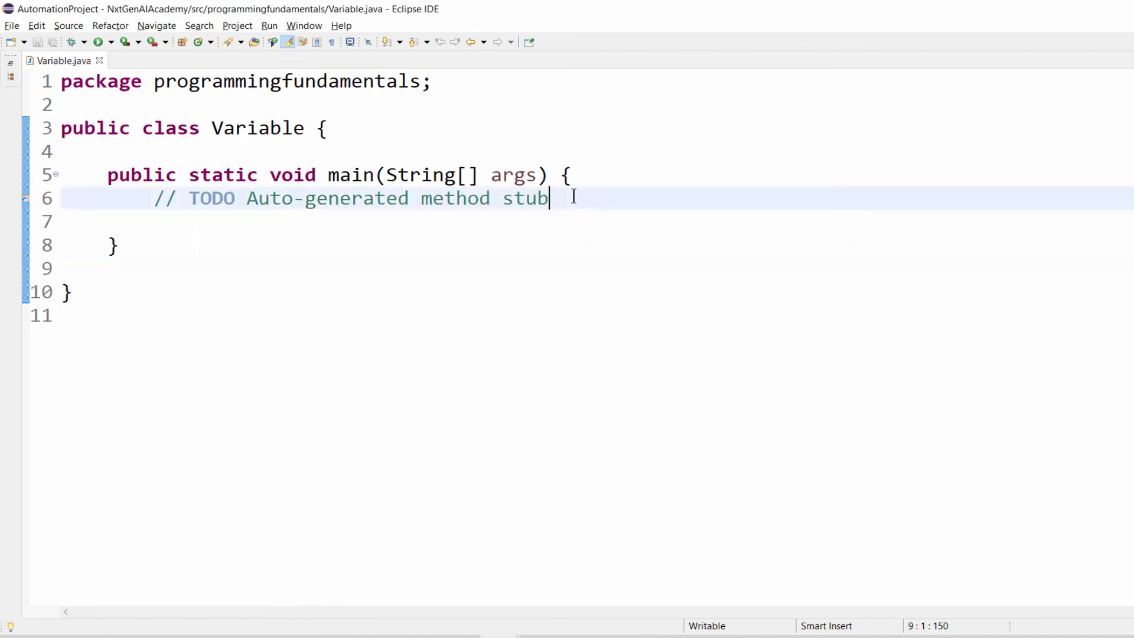
Write a block comment in main giving the syntax data_type variable_name = value;
text(/*)
text(* Syntax :)
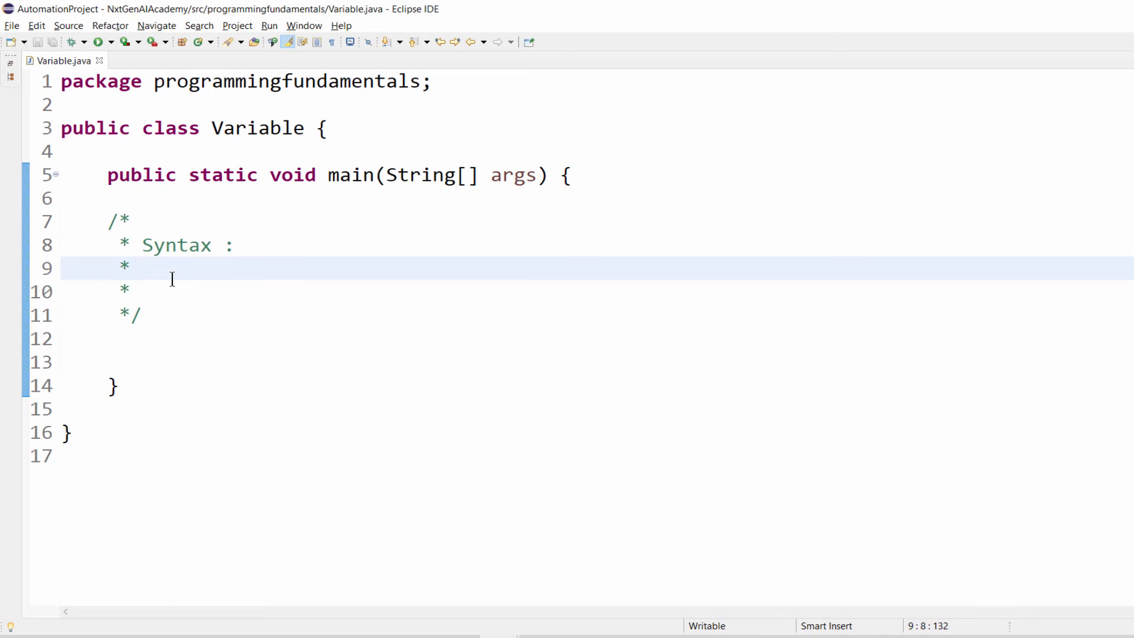
text(data)
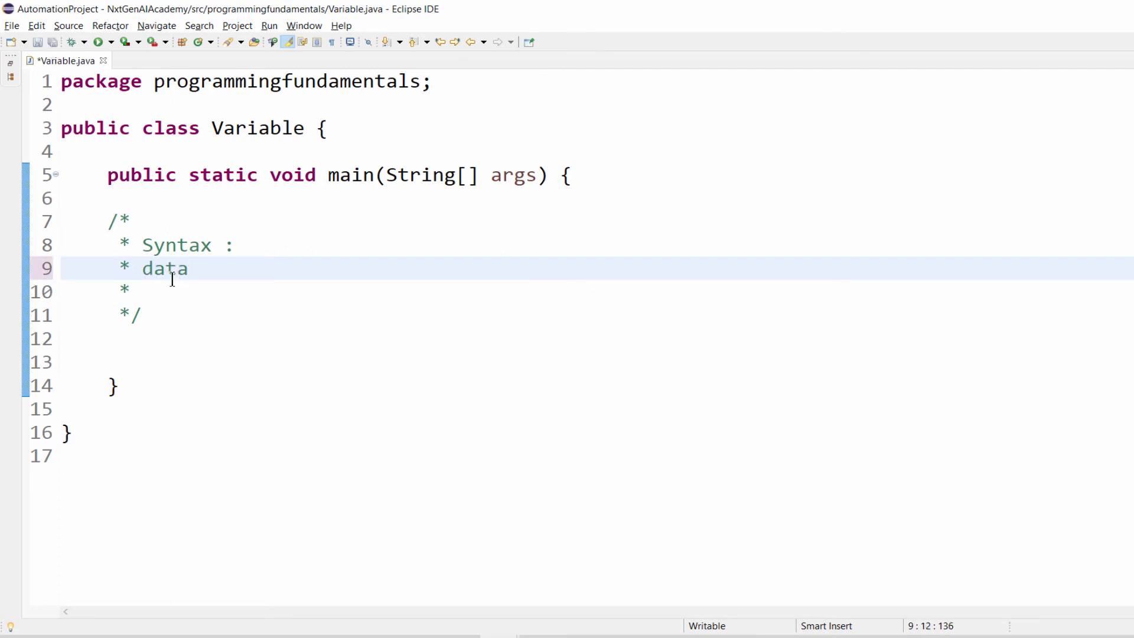
text(_type variable)
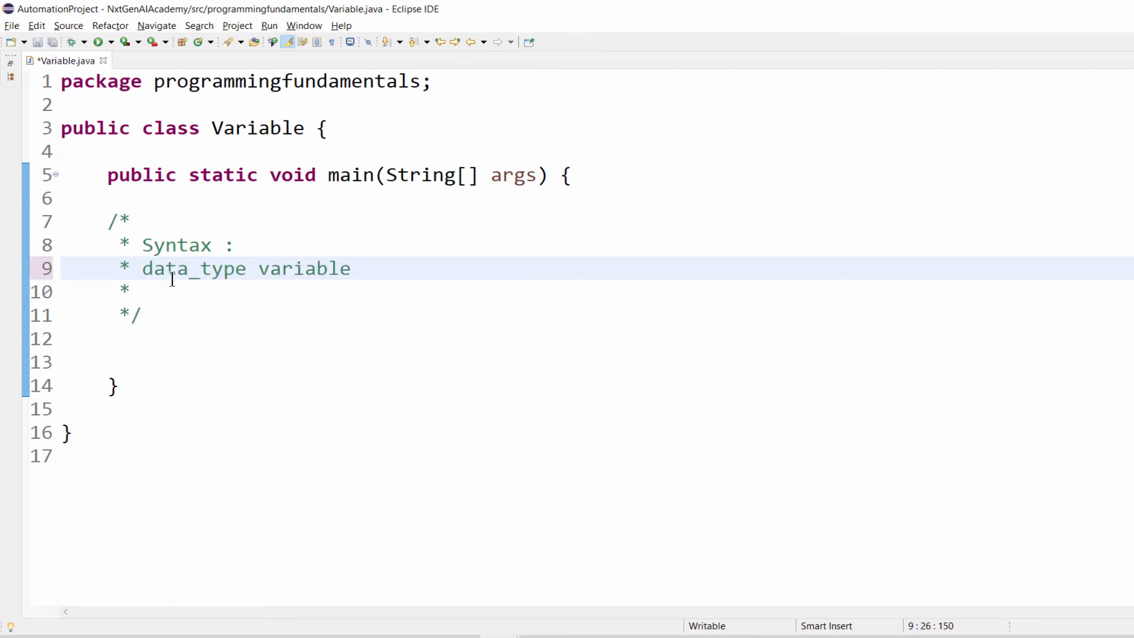
text(_name = va)
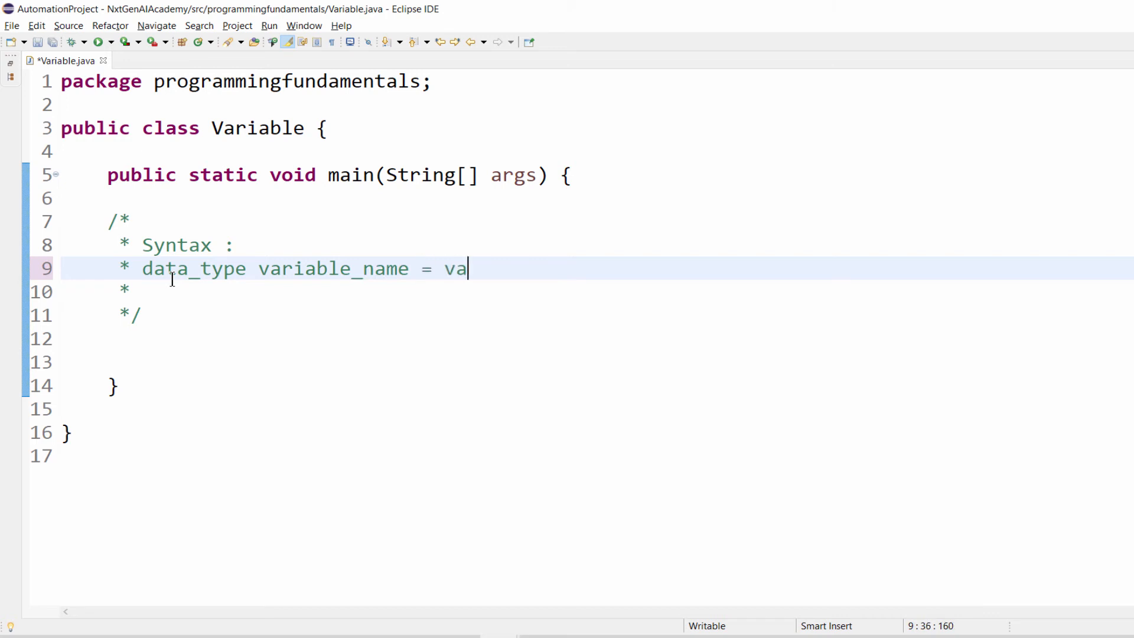
text(lue;)
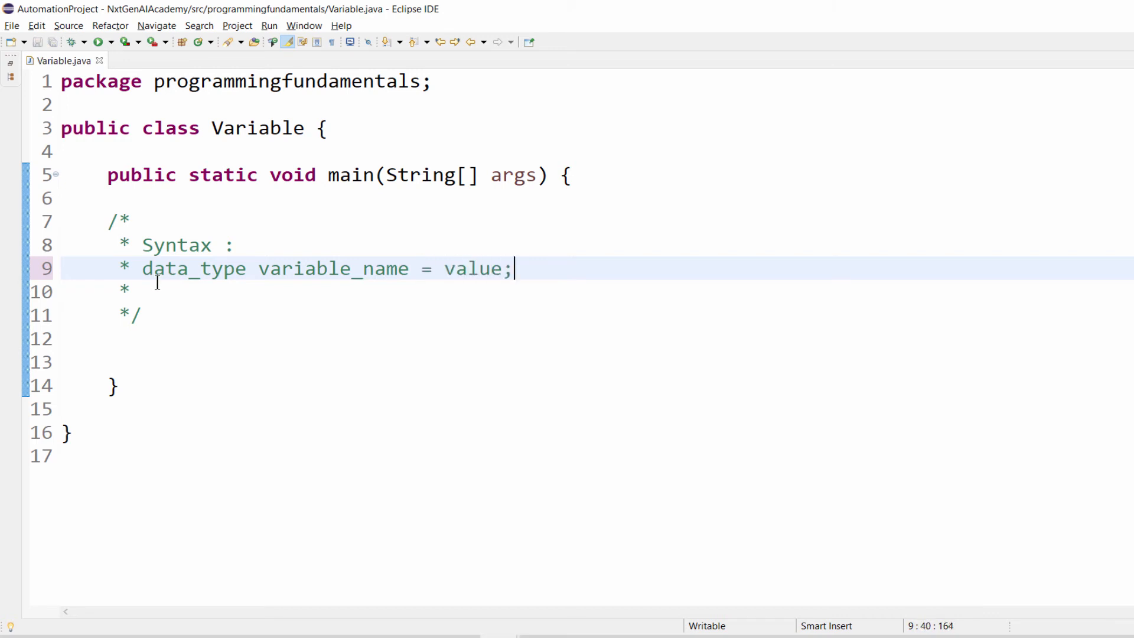
Highlight the word data_type in the syntax comment to point it out
double_click(333, 270)
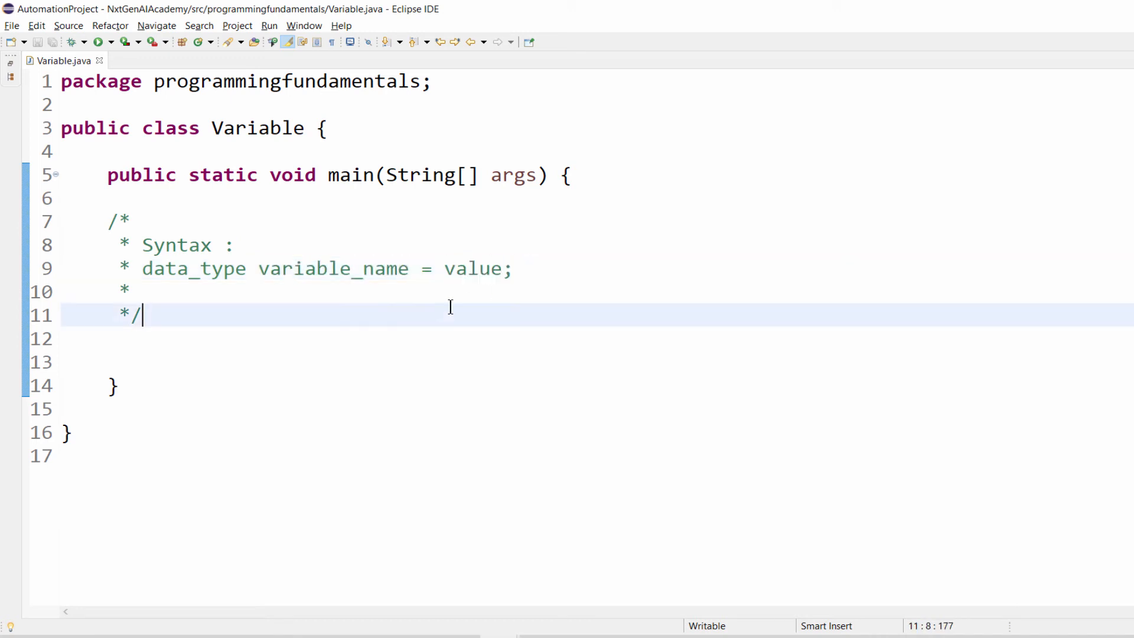
double_click(192, 268)
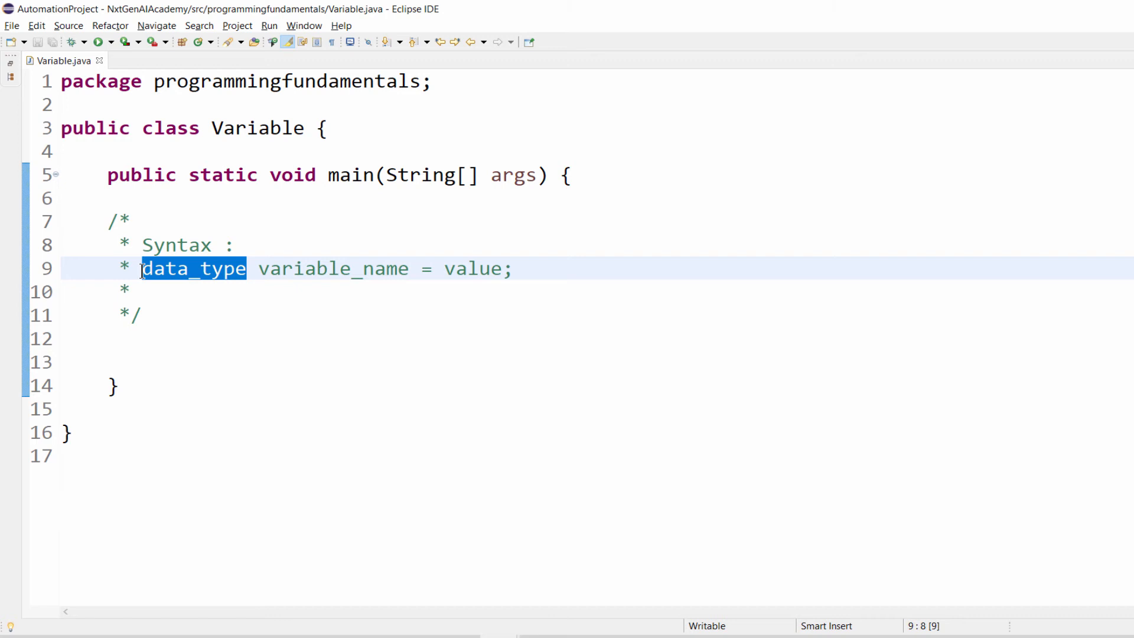
click(212, 270)
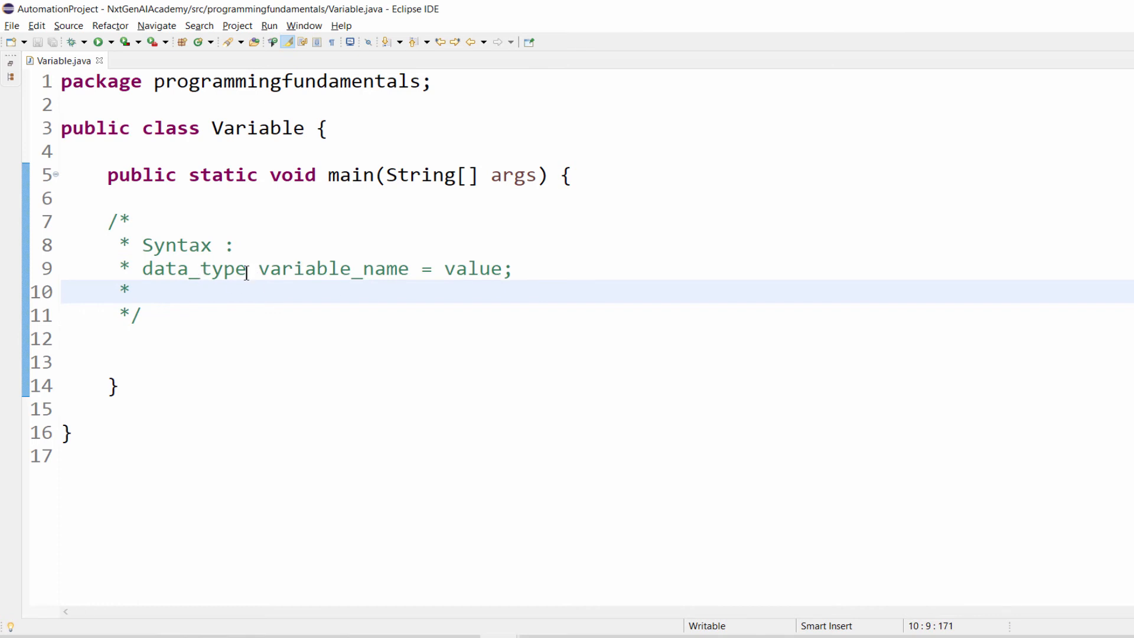
click(153, 290)
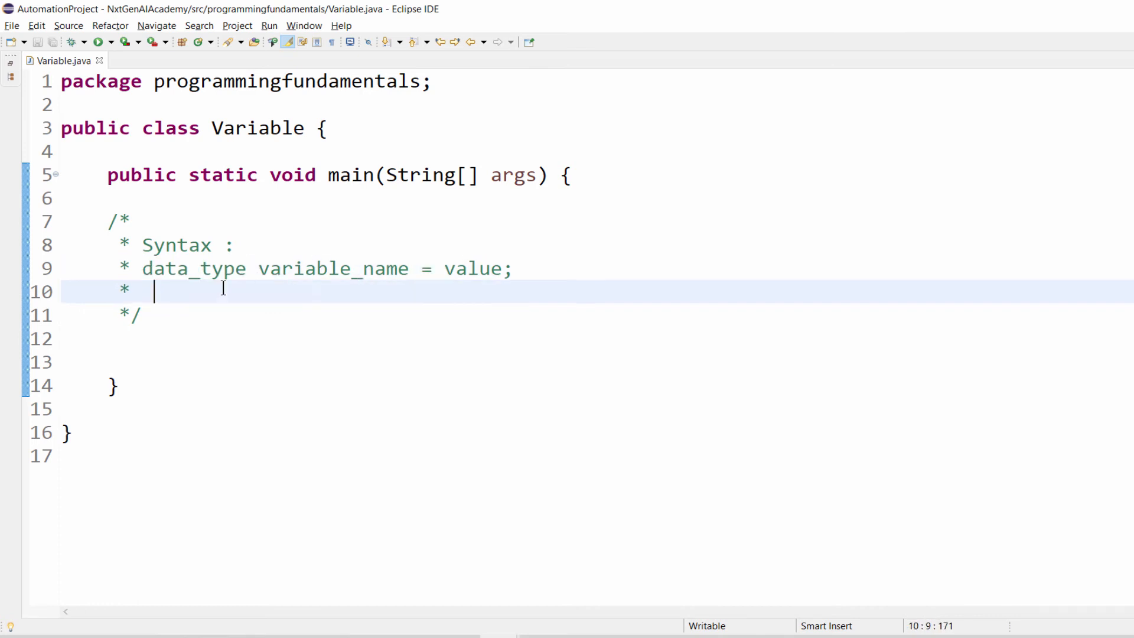
double_click(192, 268)
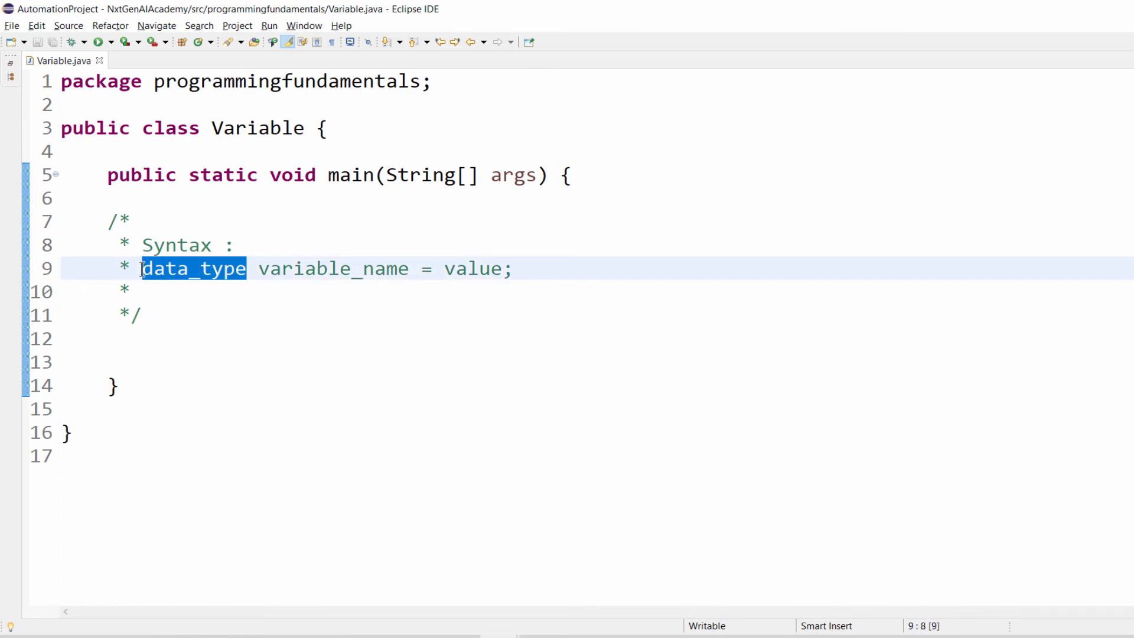
double_click(191, 270)
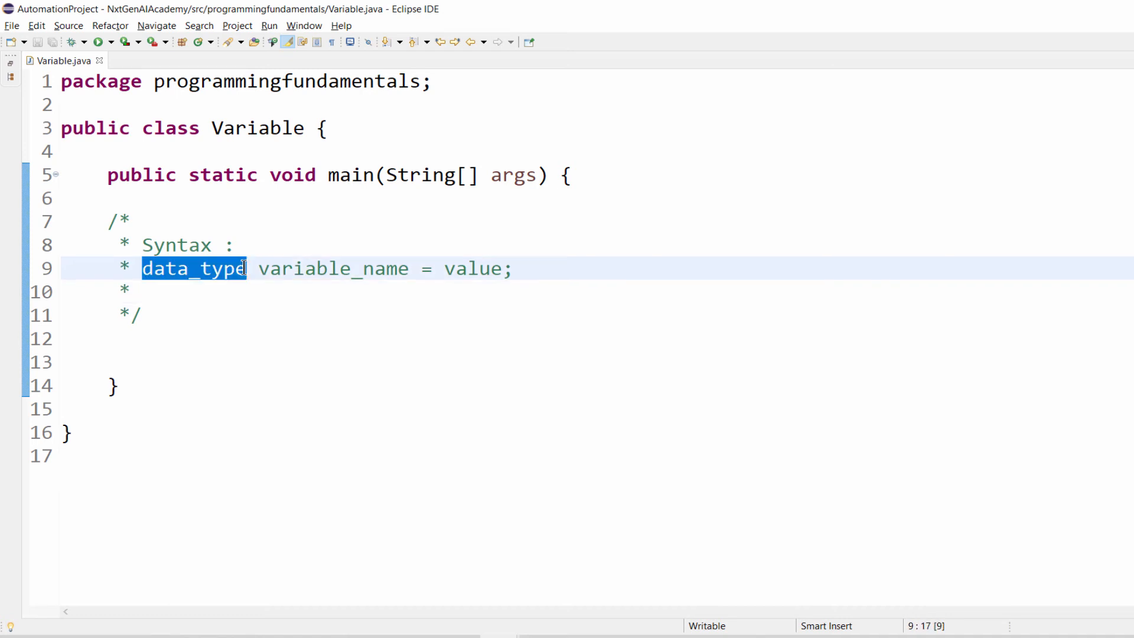
mouse_move(190, 343)
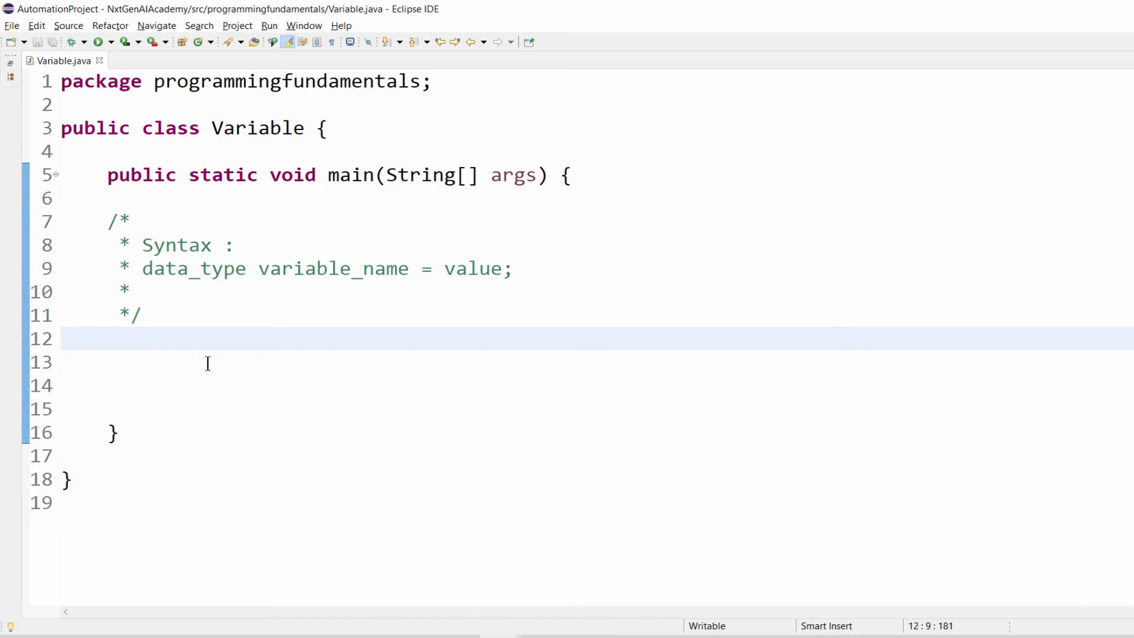
Declare String firstName = "Vinoth"; below the syntax comment
text(S)
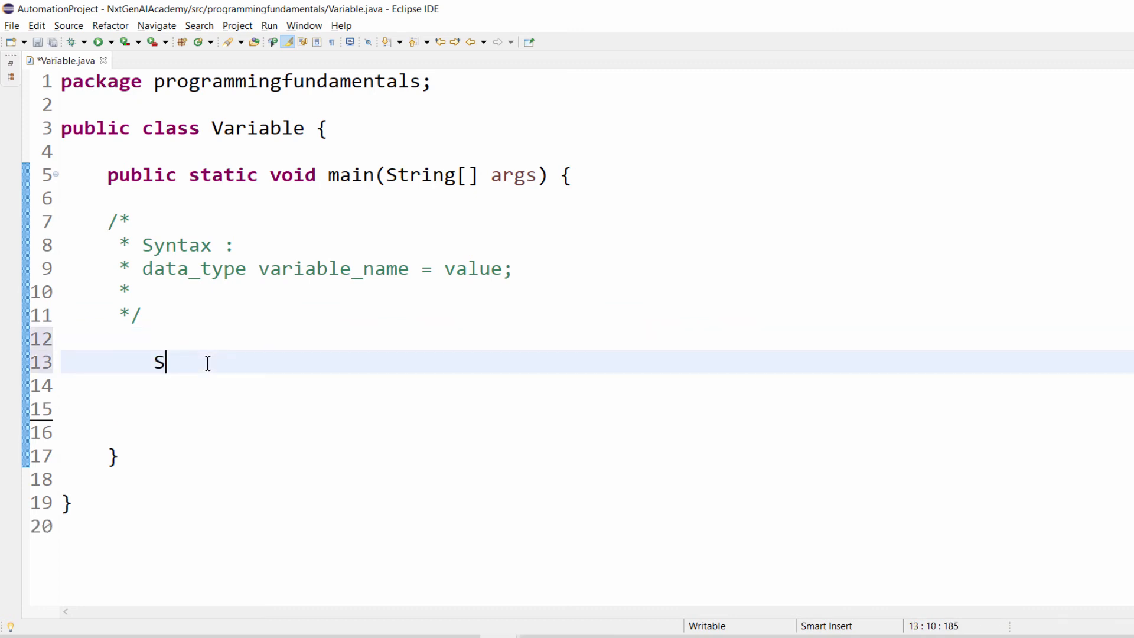
text(tring)
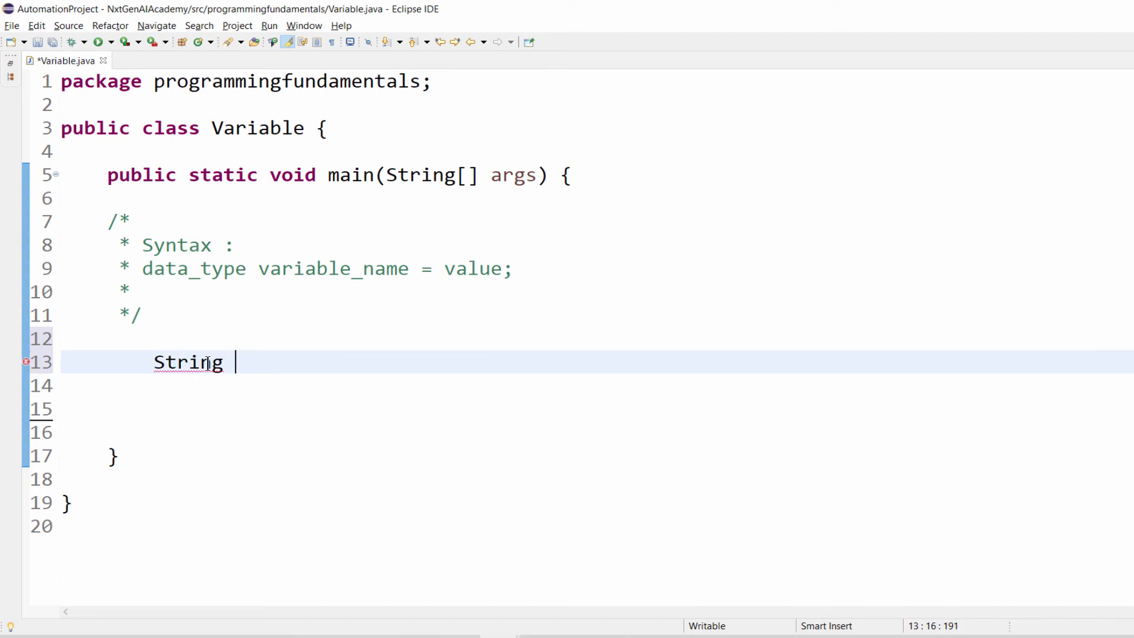
text(first)
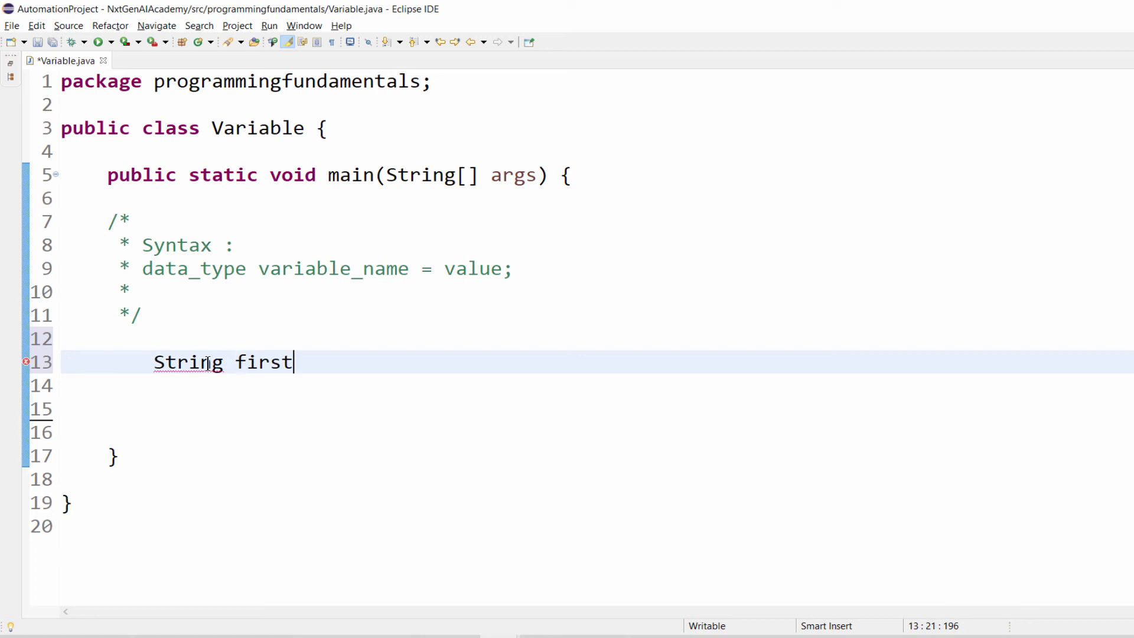
text(Name)
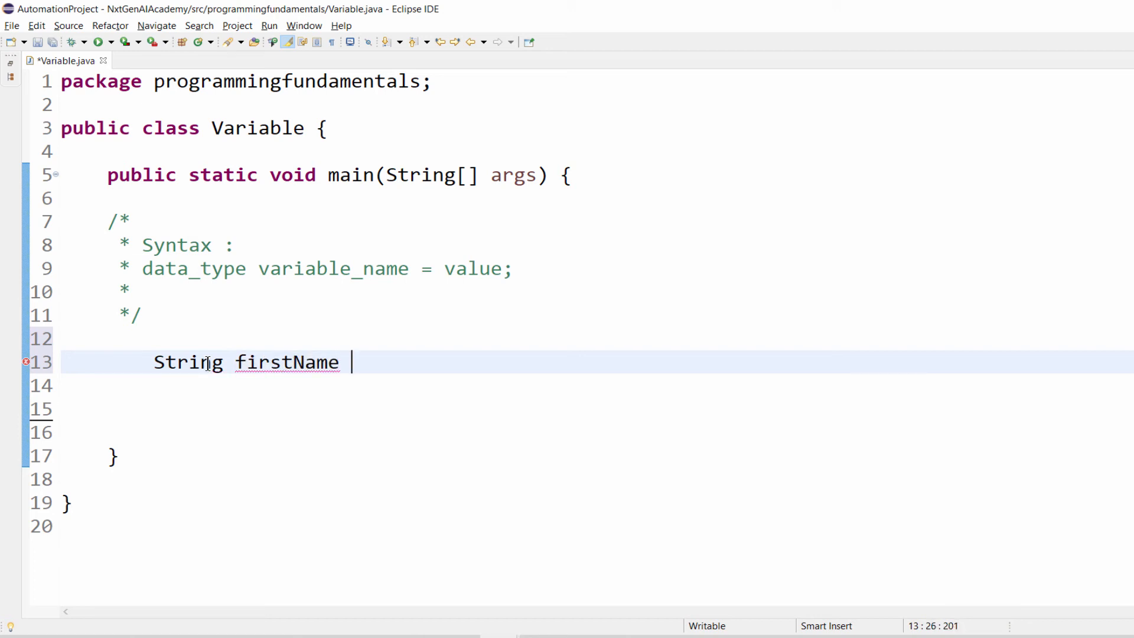
text(=)
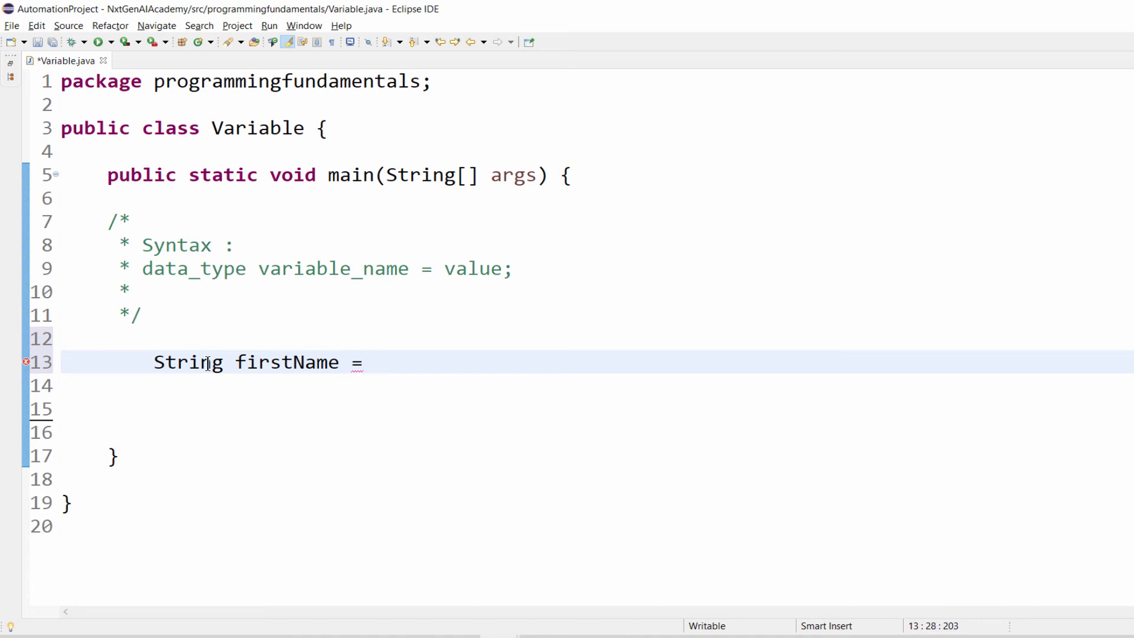
text("")
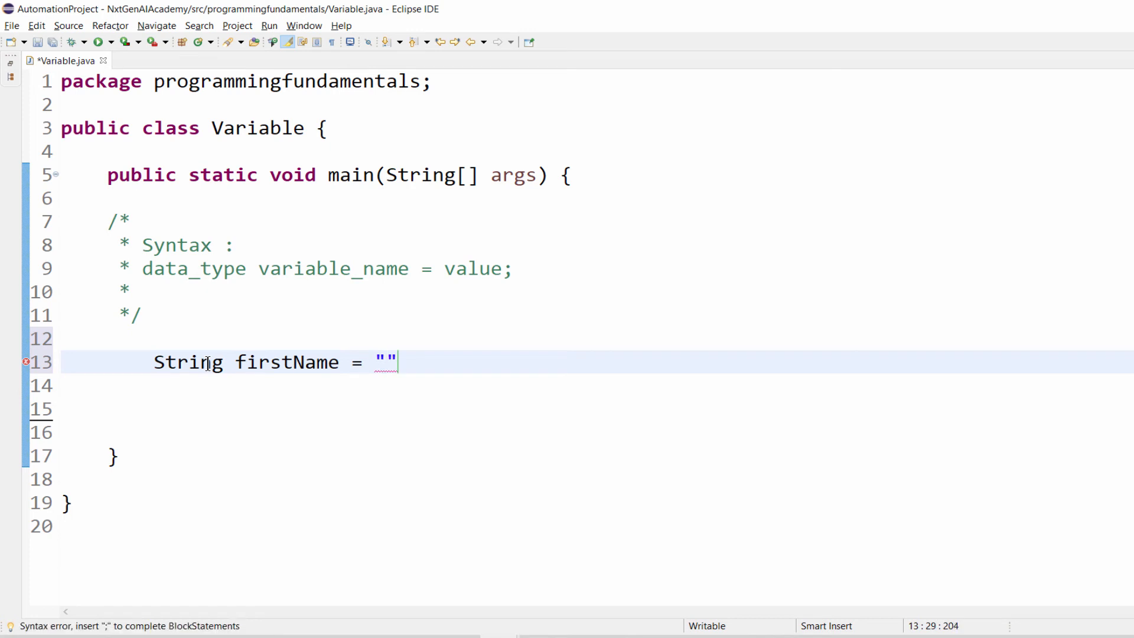
text(Vinot)
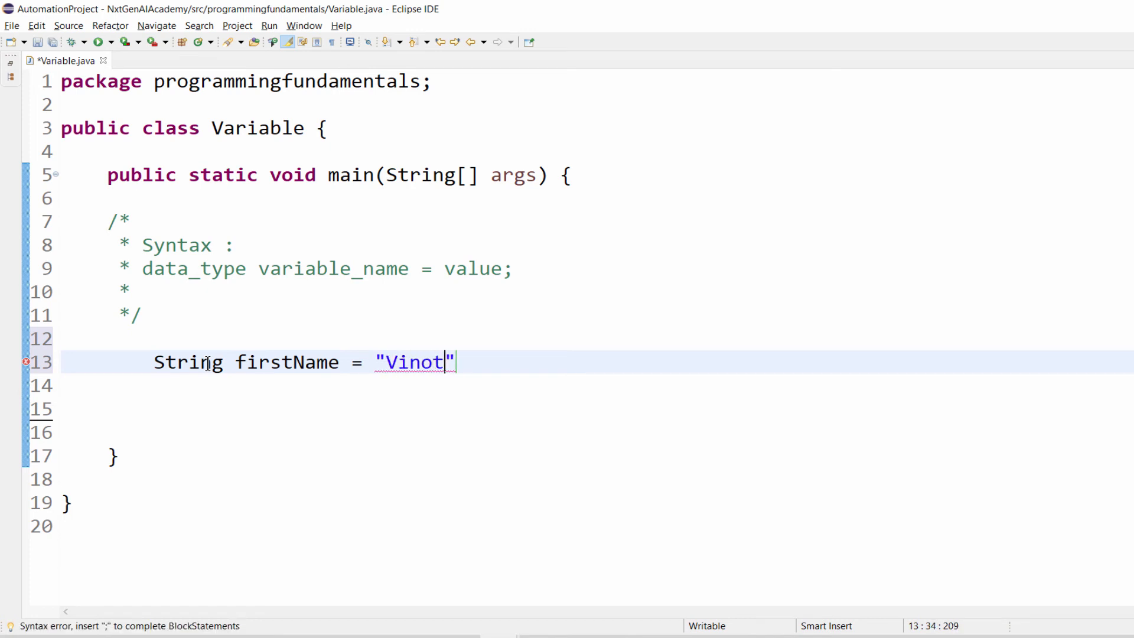
text(h;)
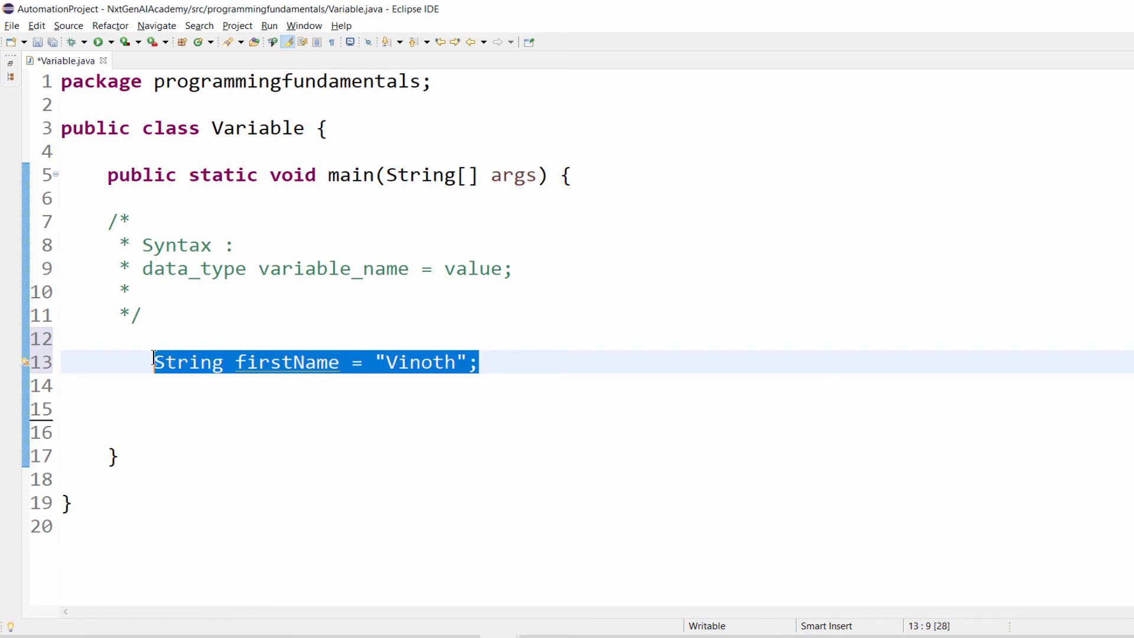
Retype the ending semicolon on the firstName statement, highlight firstName, and move to the next line
click(472, 363)
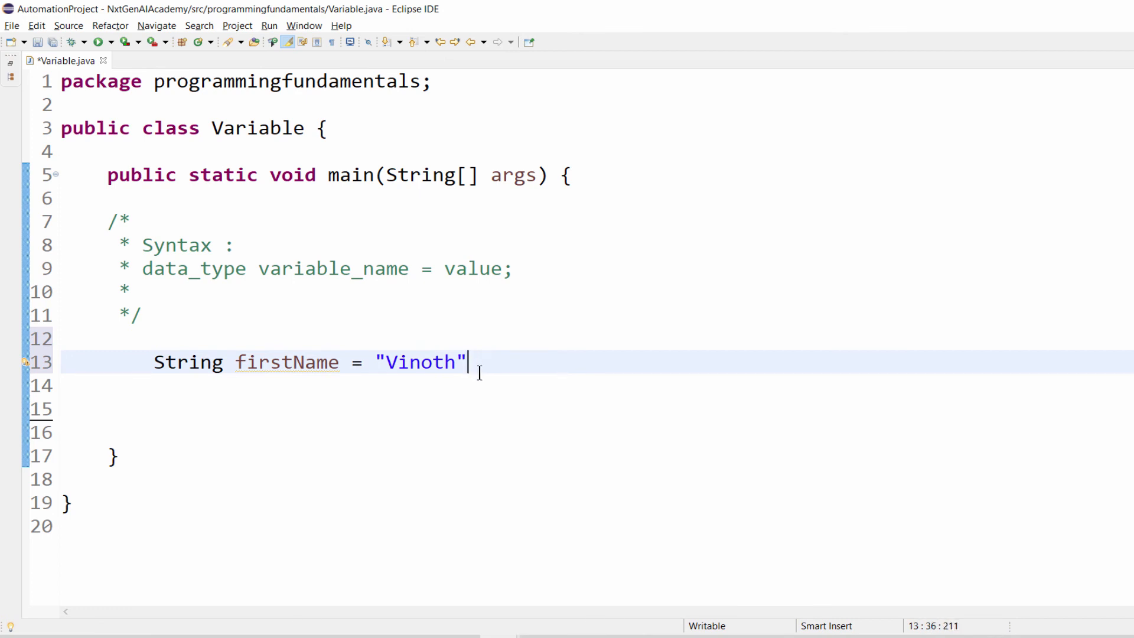
mouse_move(23, 364)
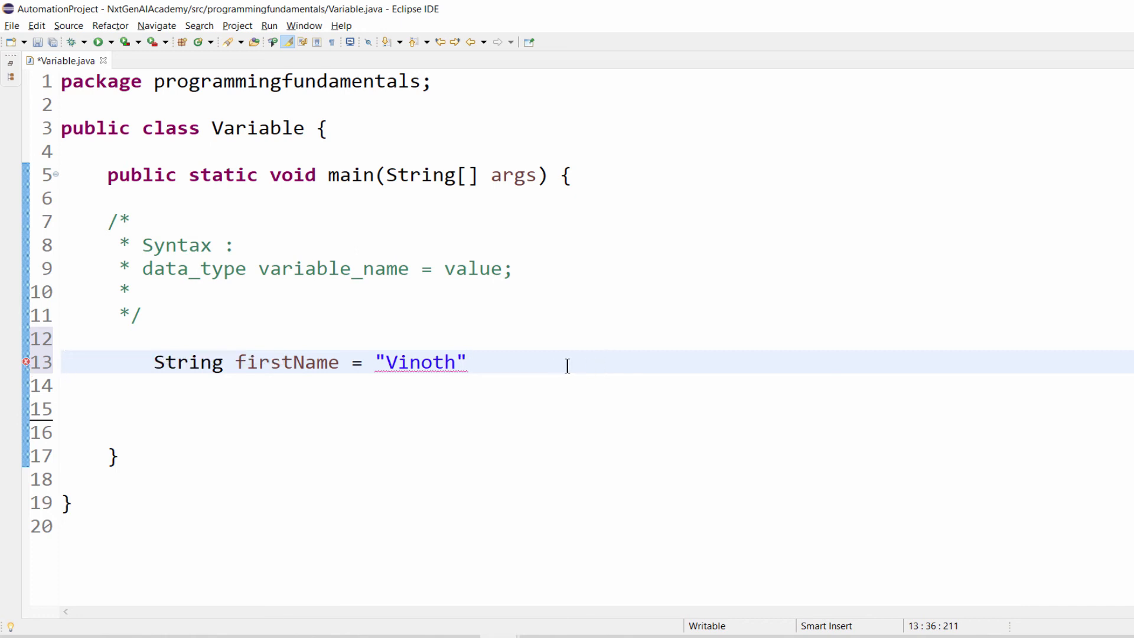
text(;)
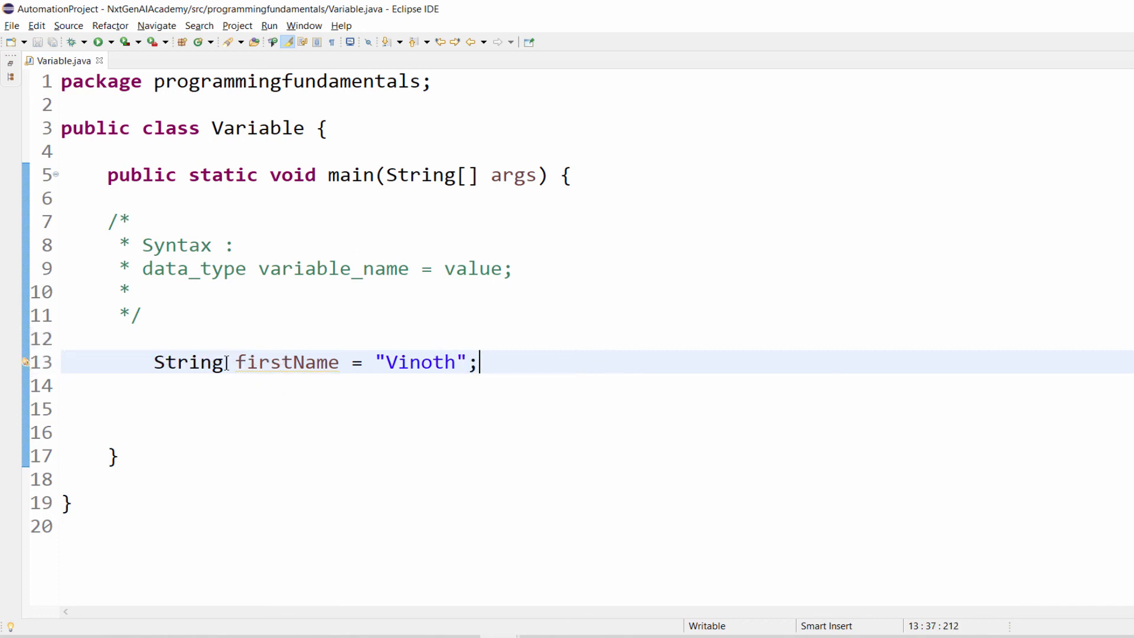
double_click(287, 363)
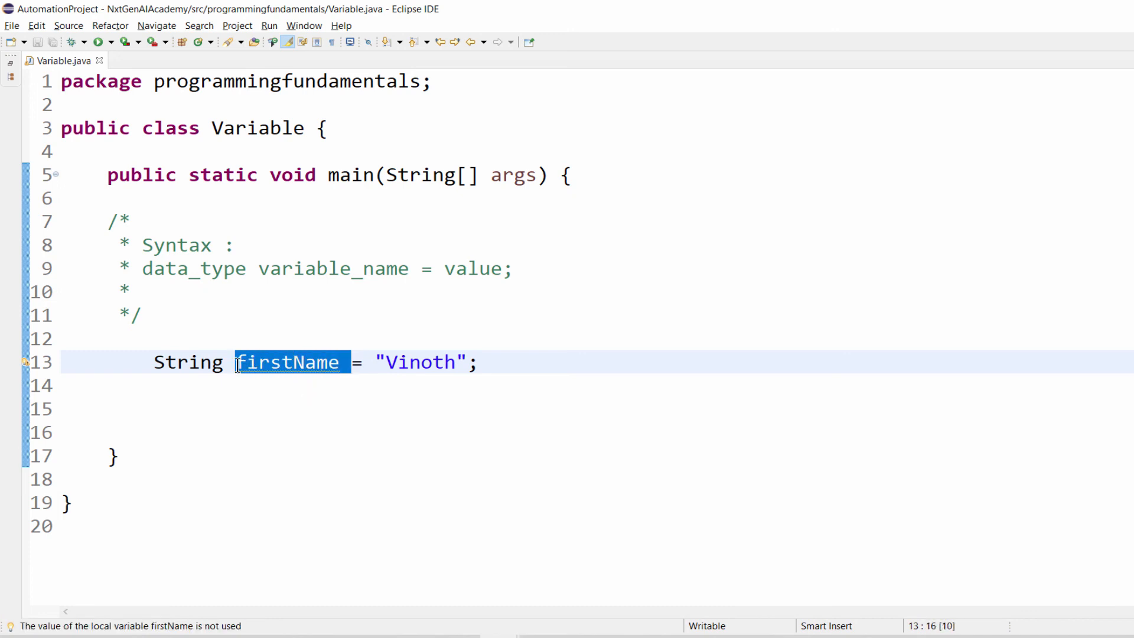
click(200, 392)
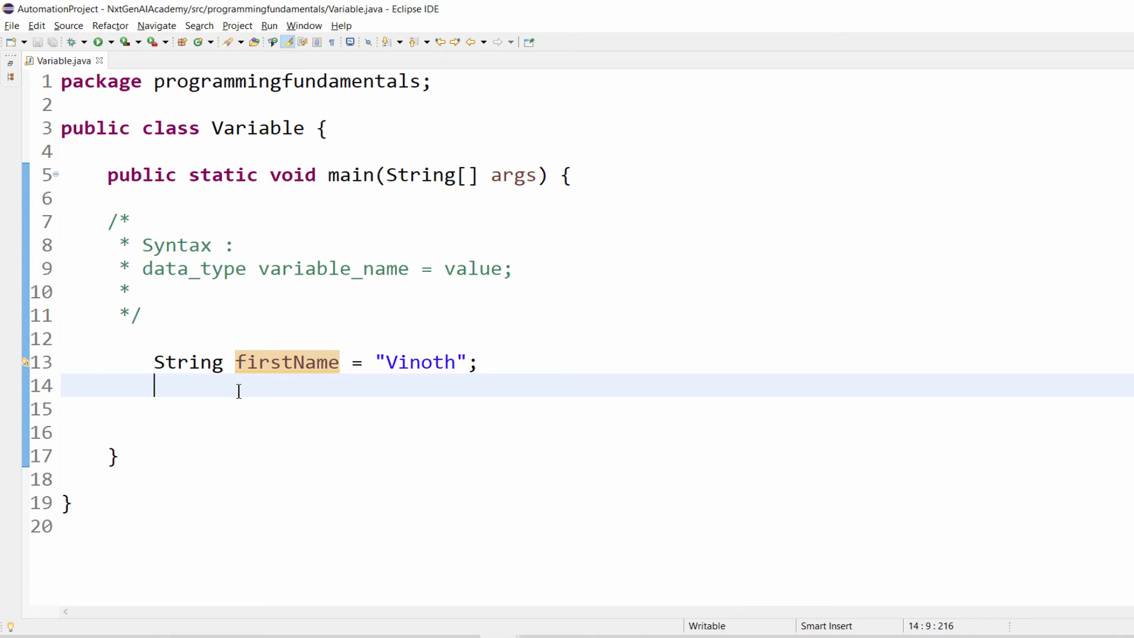
Declare String lastName = "R"; below firstName
text(St)
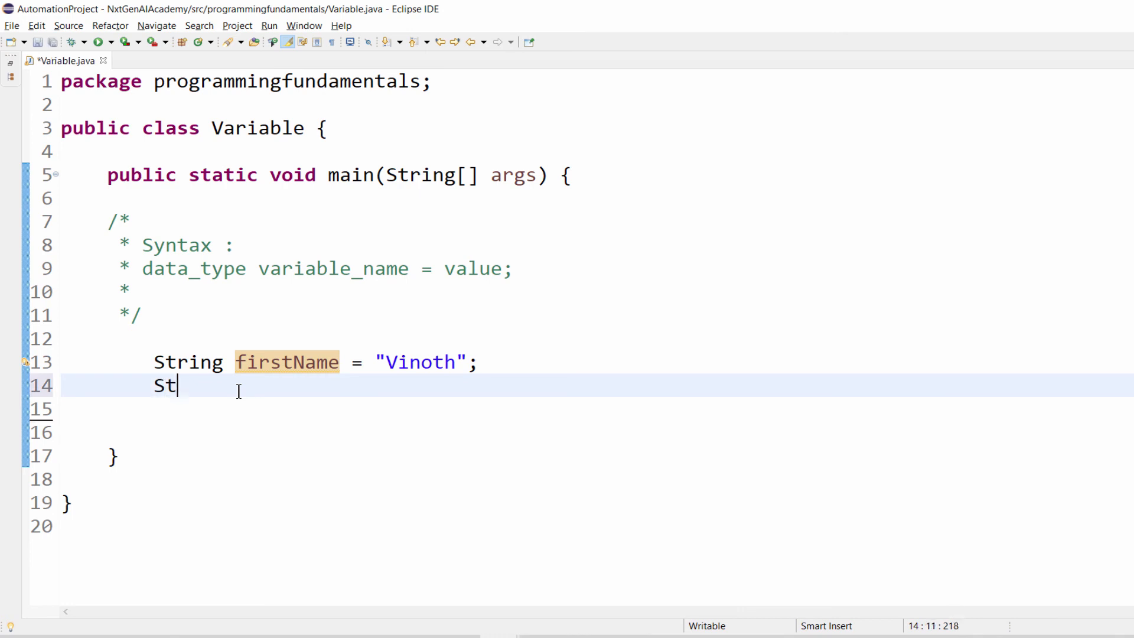
text(ring)
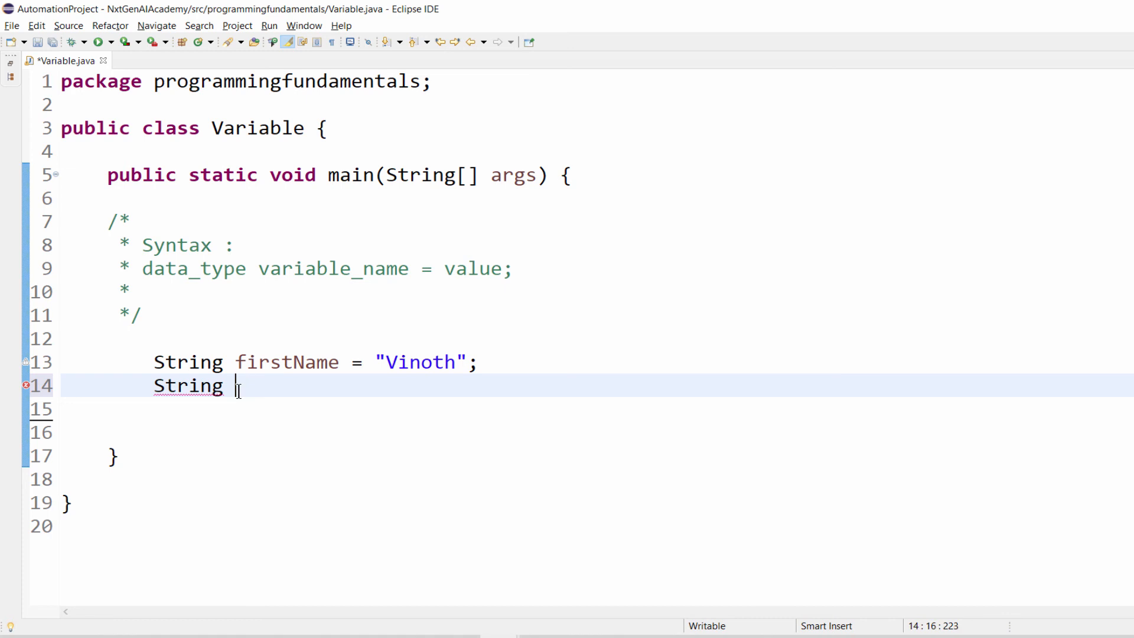
text(lastName)
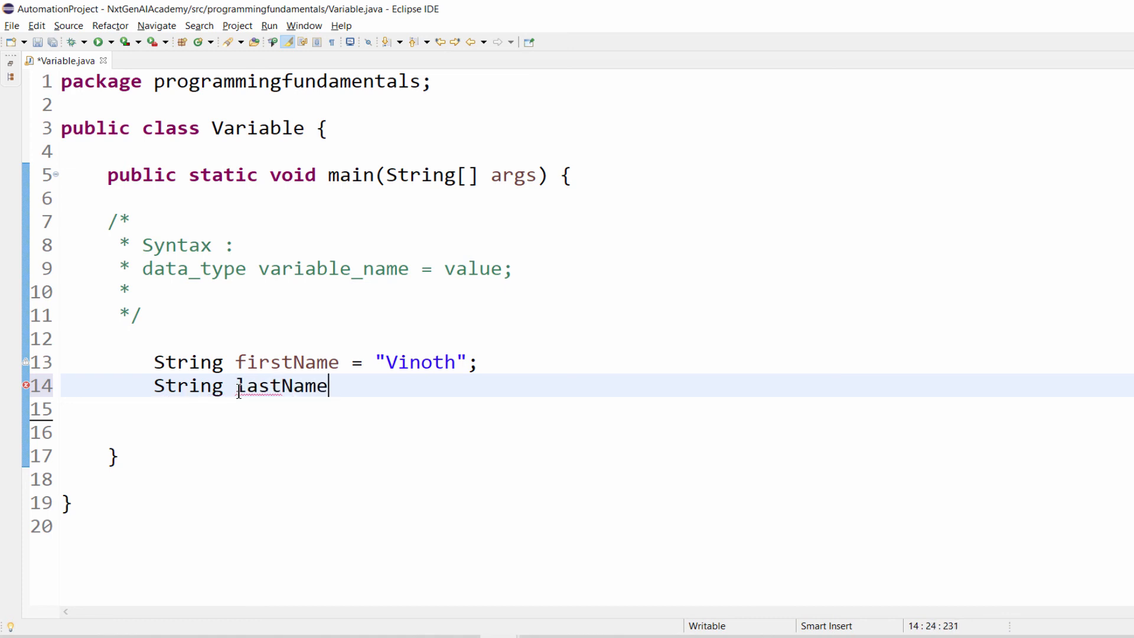
text(=)
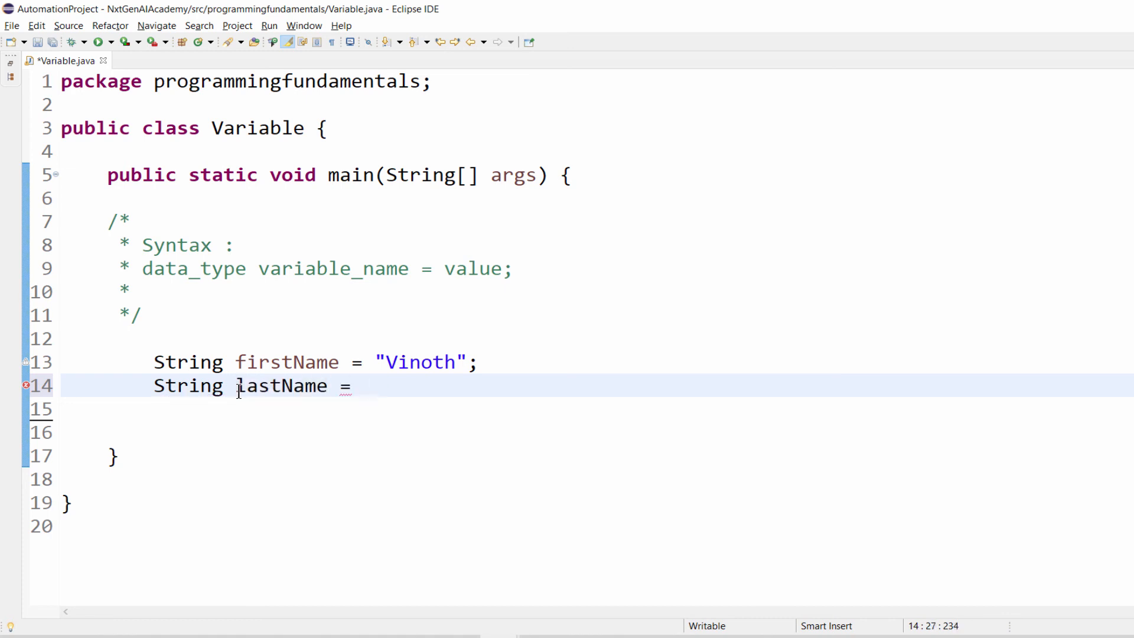
text("R")
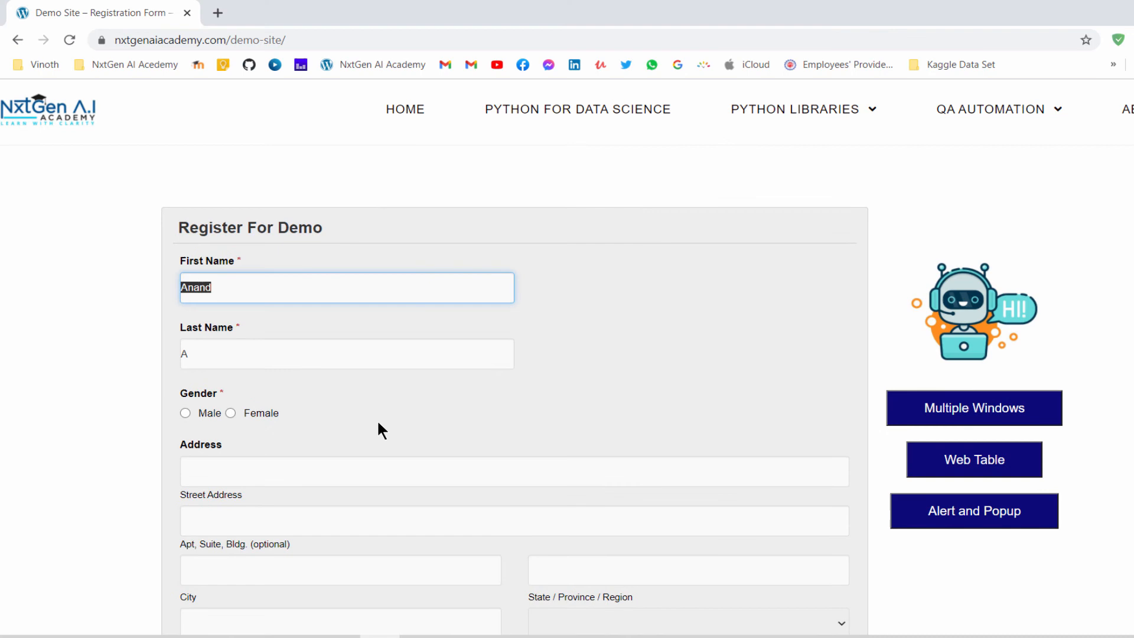
scroll(down, 3)
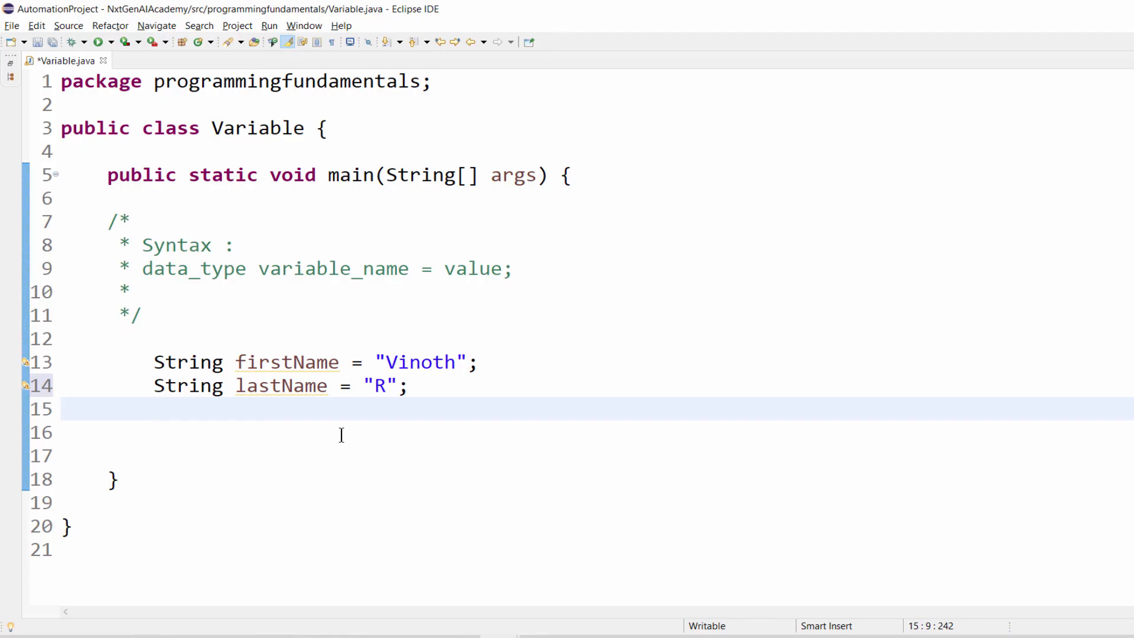
Declare int mobileNum = 234445465; below lastName and save Variable.java
text(int)
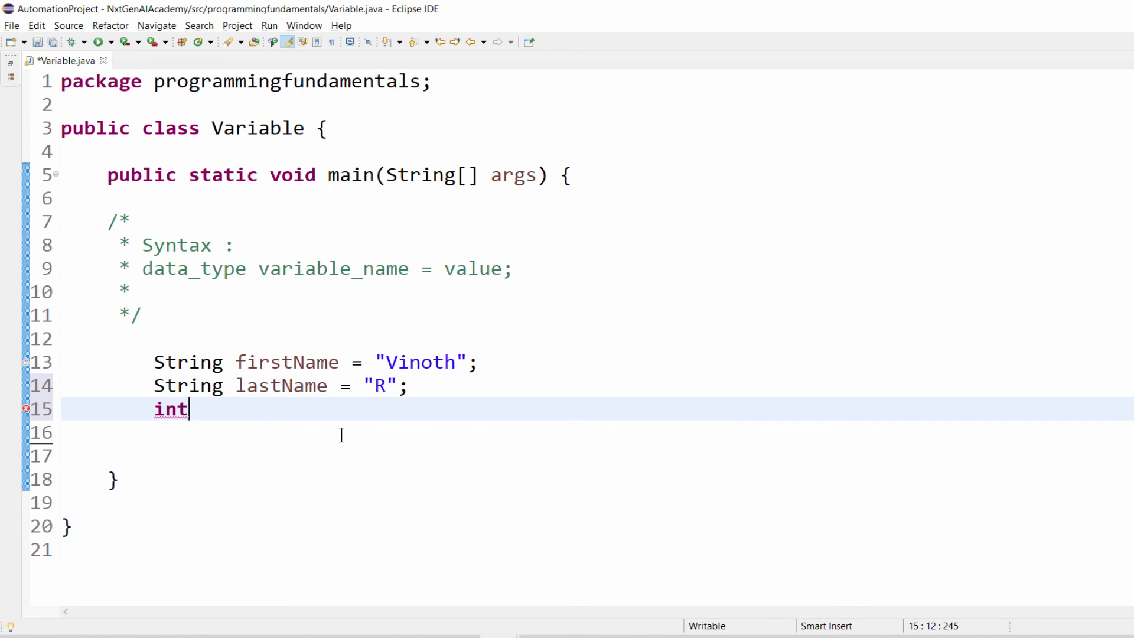
text(mobile)
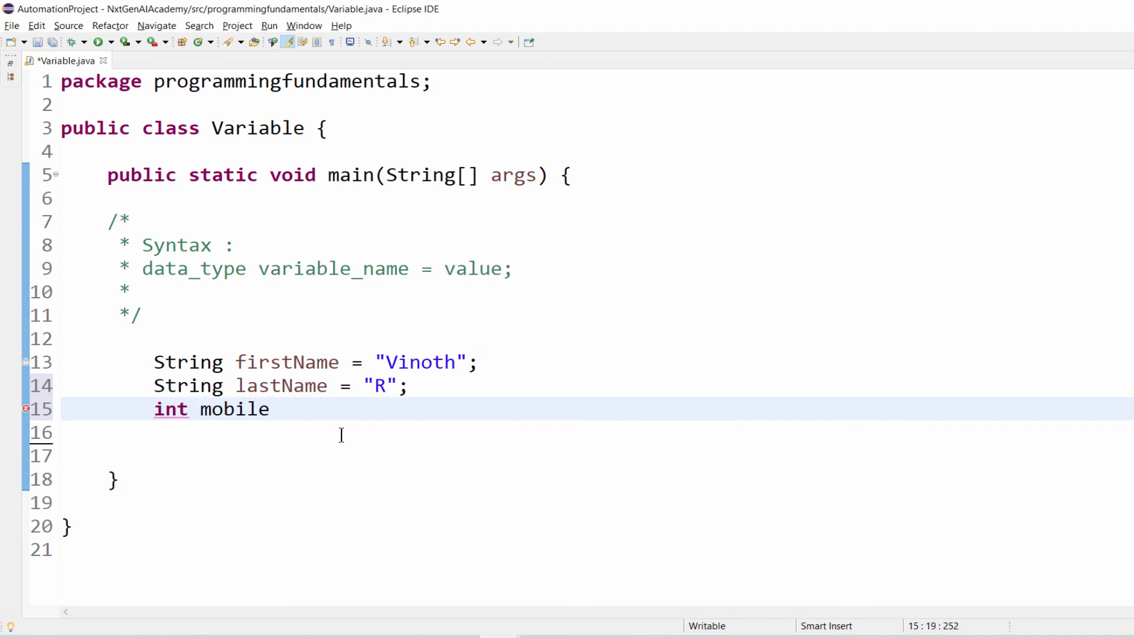
text(Num)
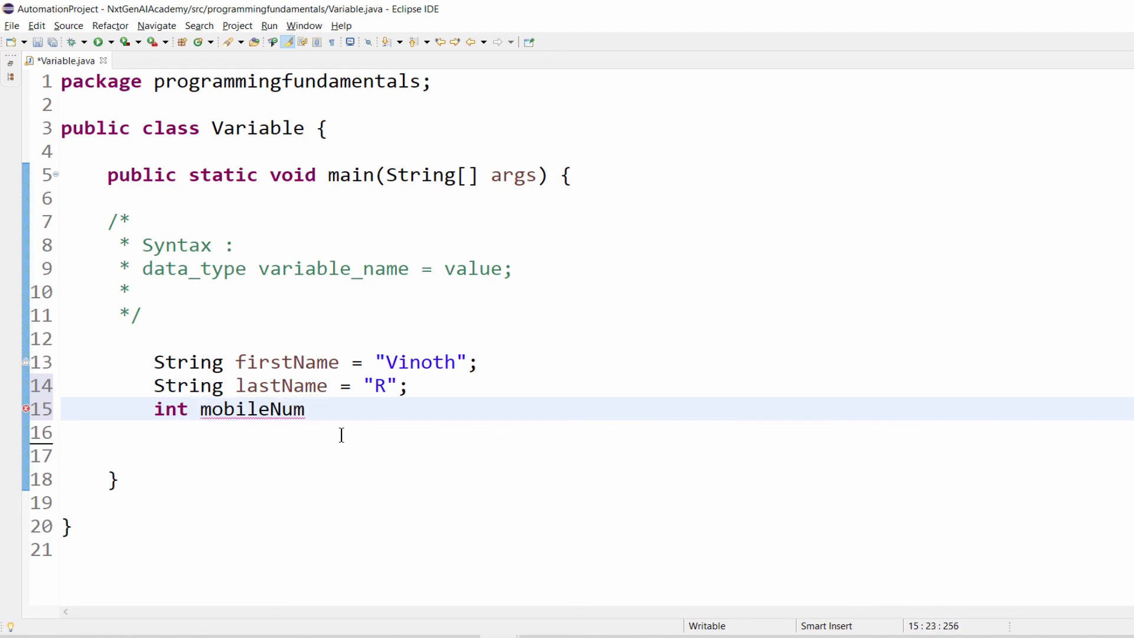
text(= 2344454)
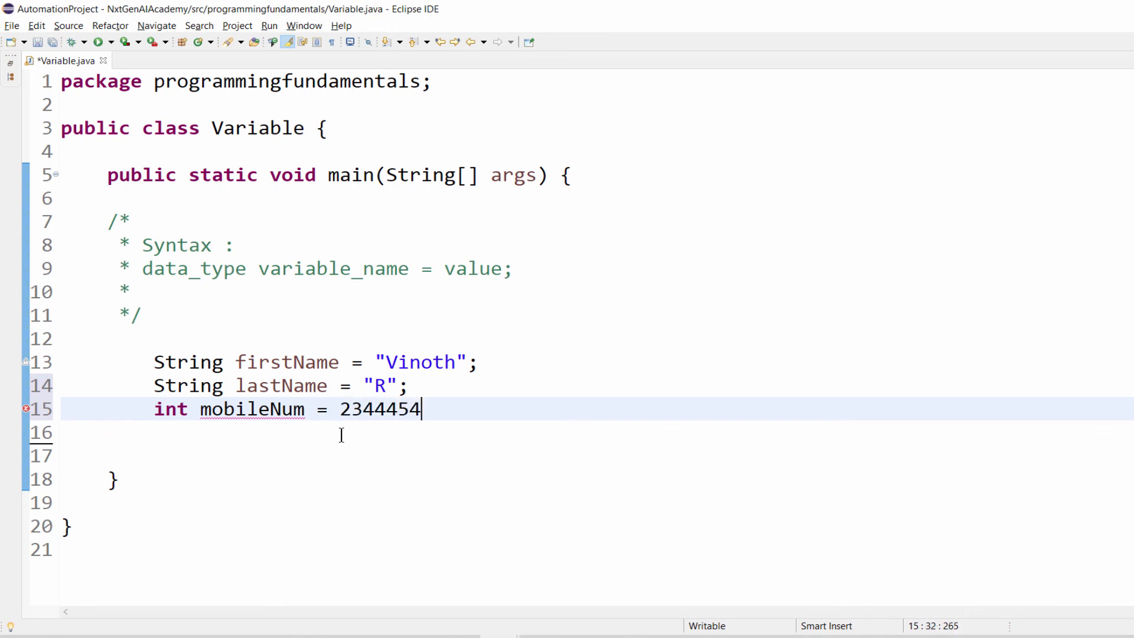
text(65;)
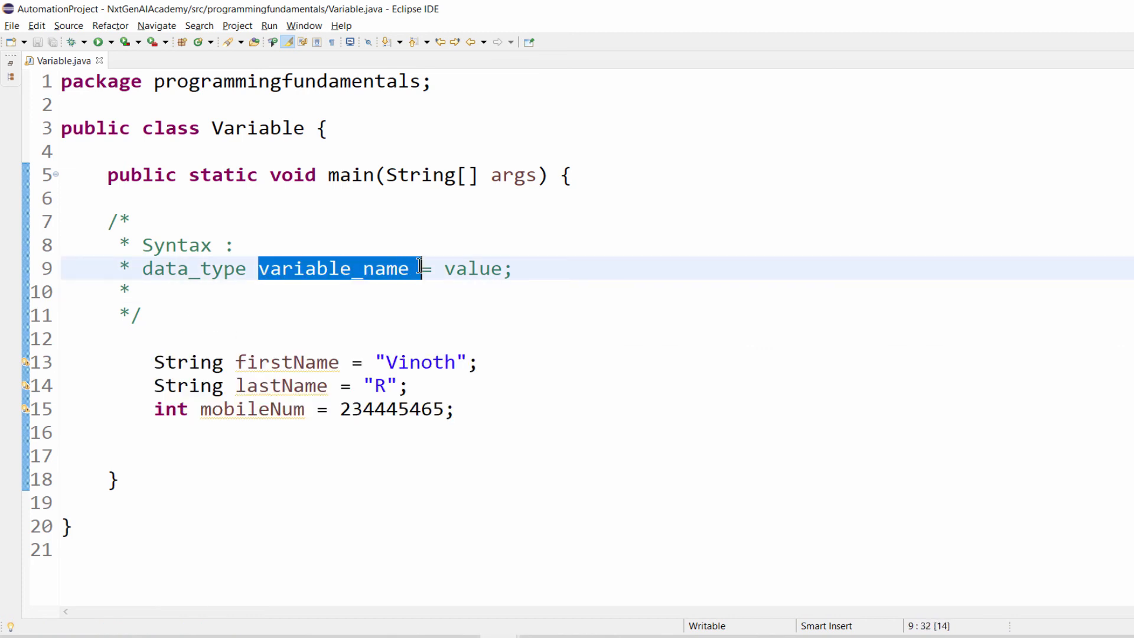
click(152, 290)
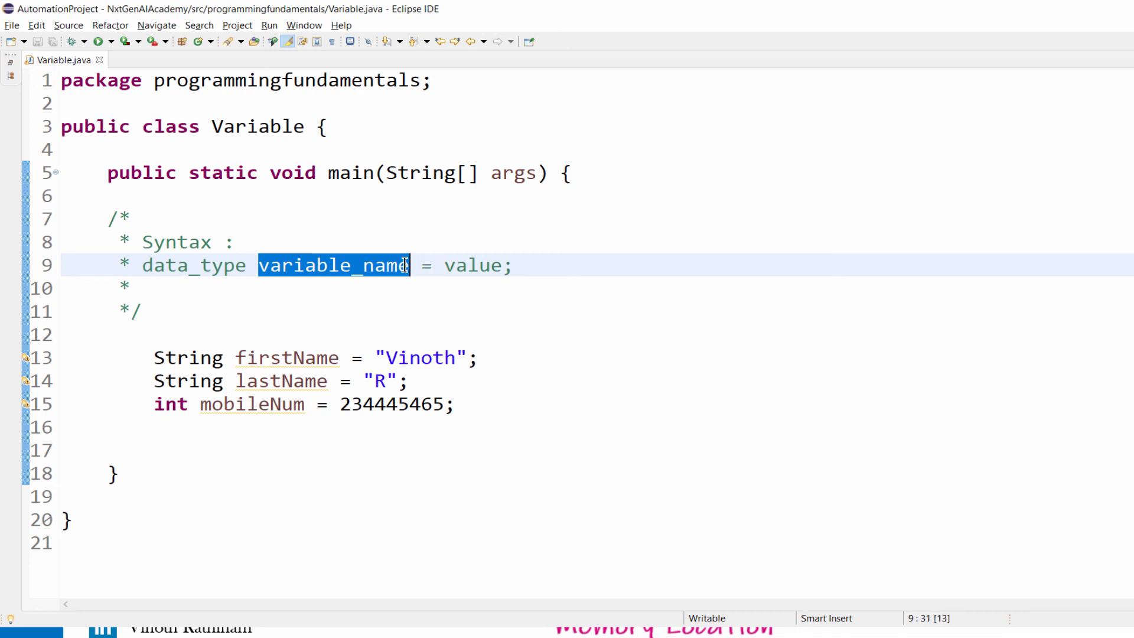
click(425, 266)
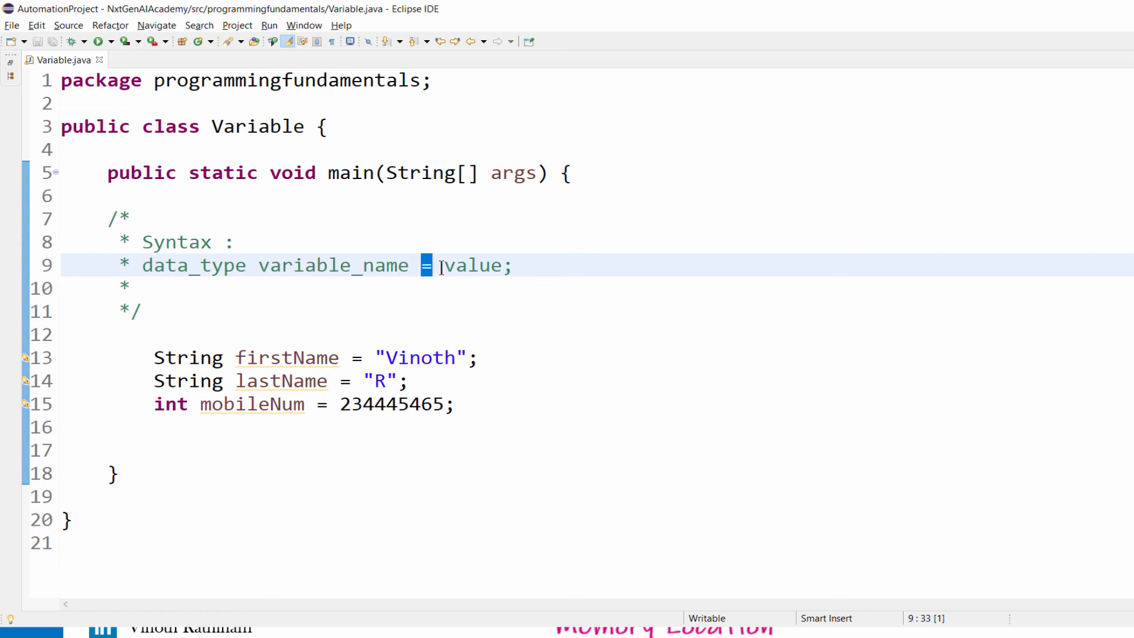
double_click(473, 265)
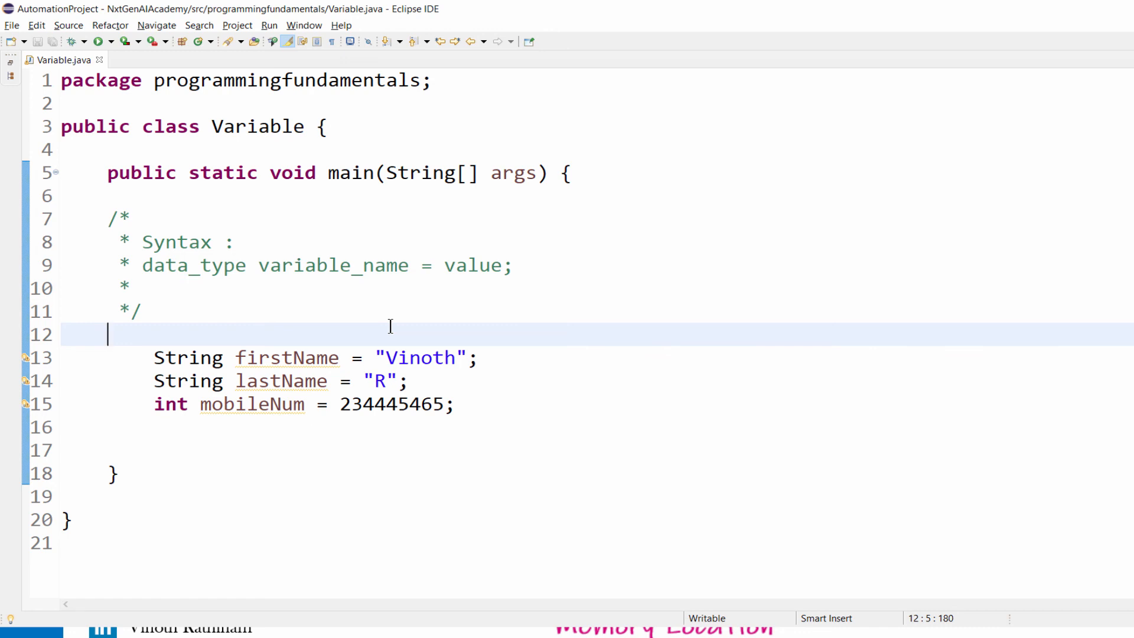
mouse_move(751, 221)
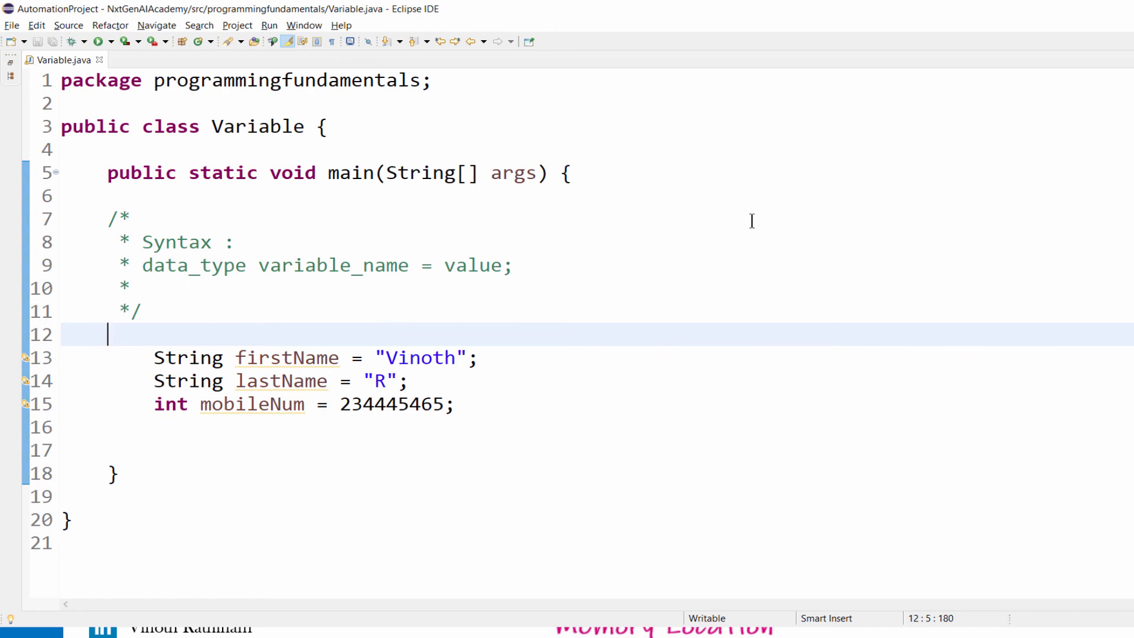